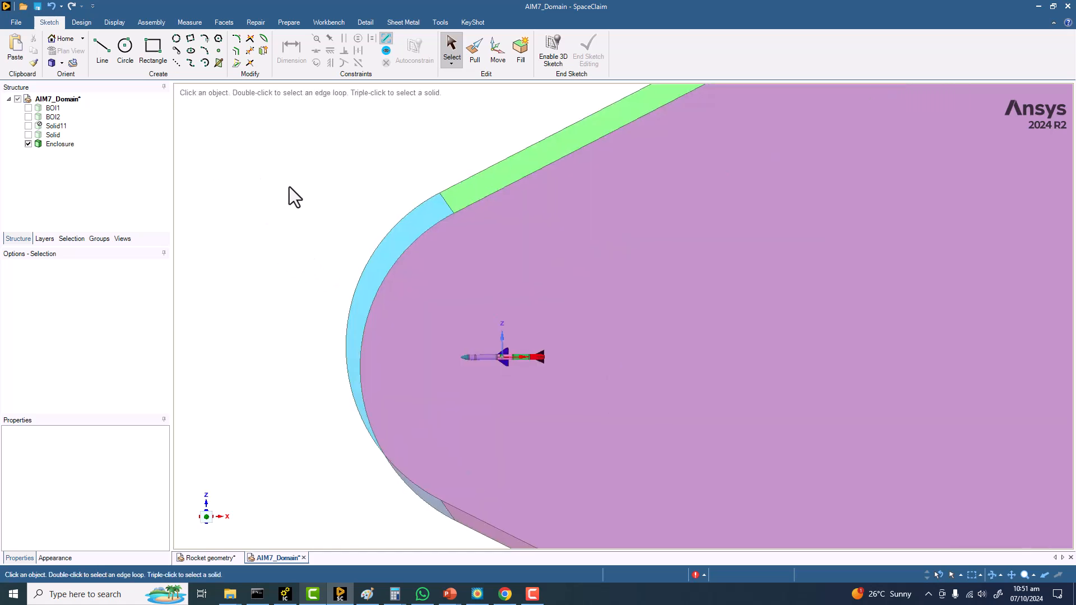
- Show the bodies of influence BOI1/BOI2 around the missile in the Structure tree
click(29, 108)
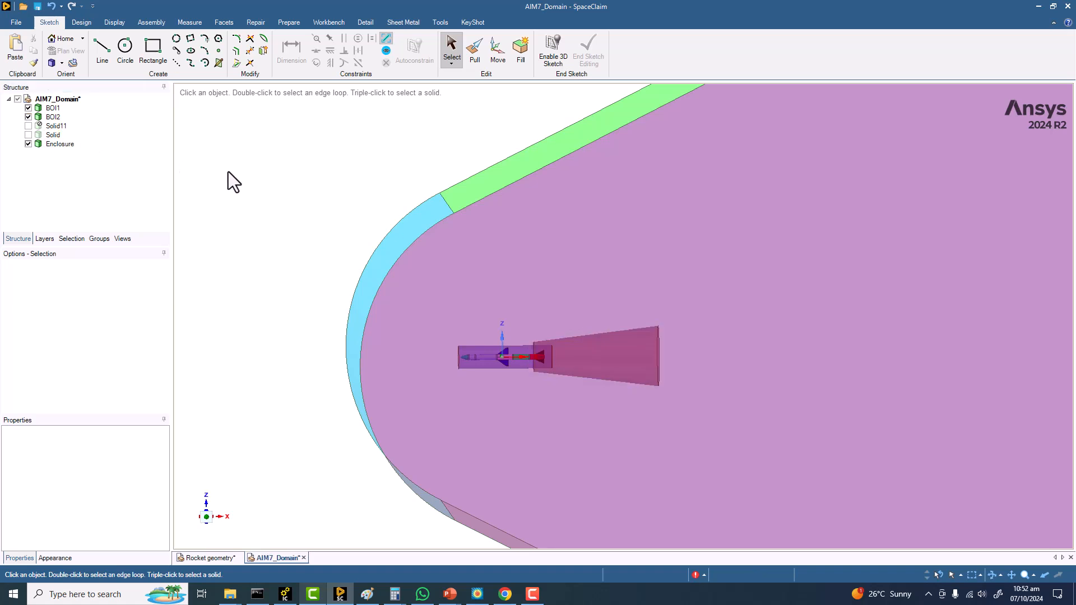
mouse_move(224, 186)
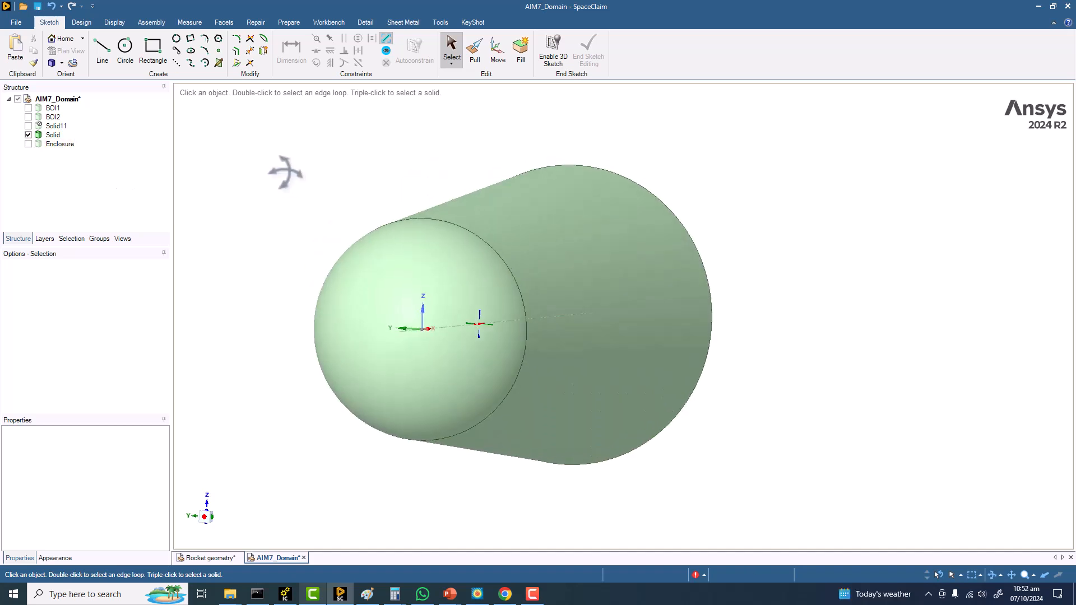
- Toggle Enclosure and Solid visibility so only the red missile Solid11 remains shown
click(59, 144)
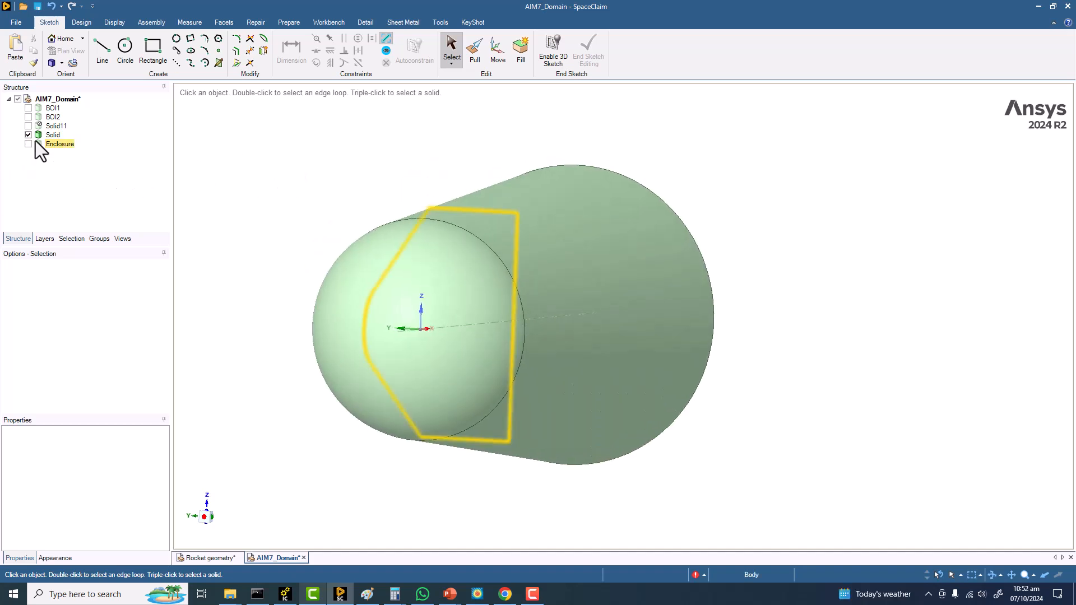
click(27, 144)
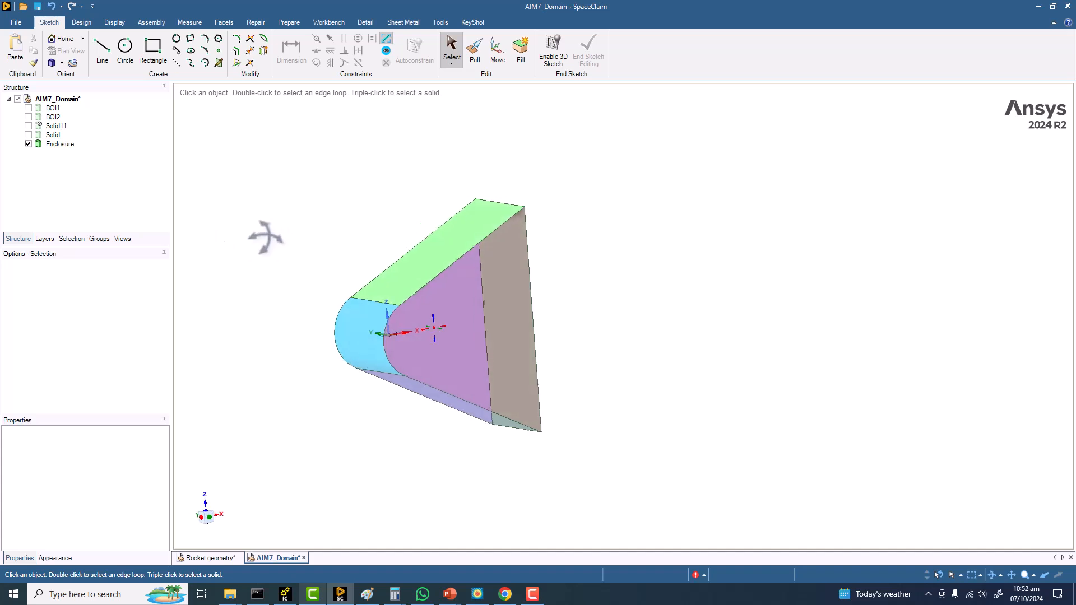
click(28, 134)
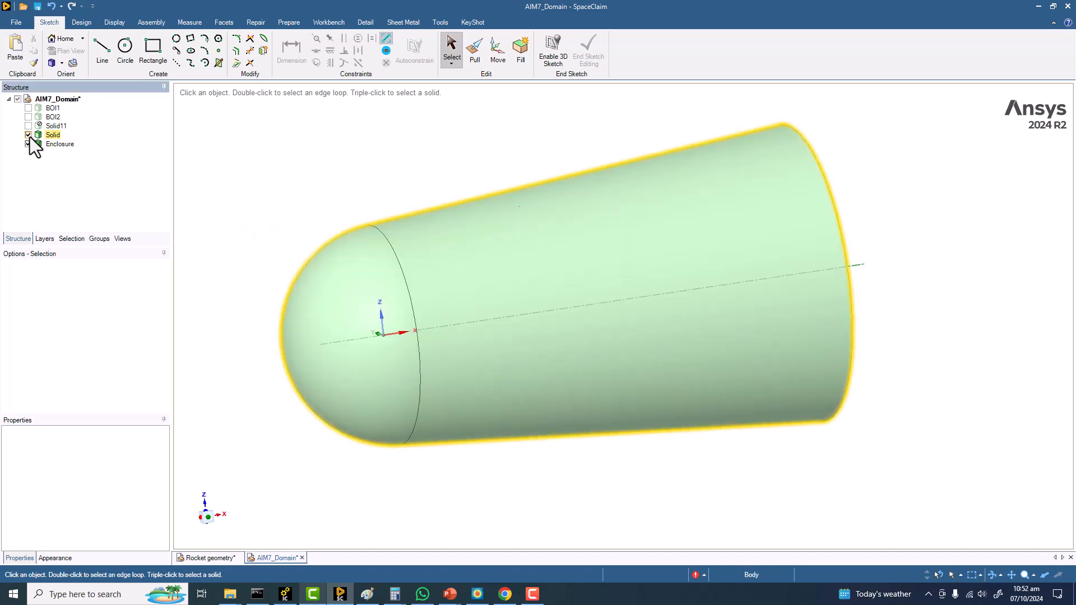
click(27, 144)
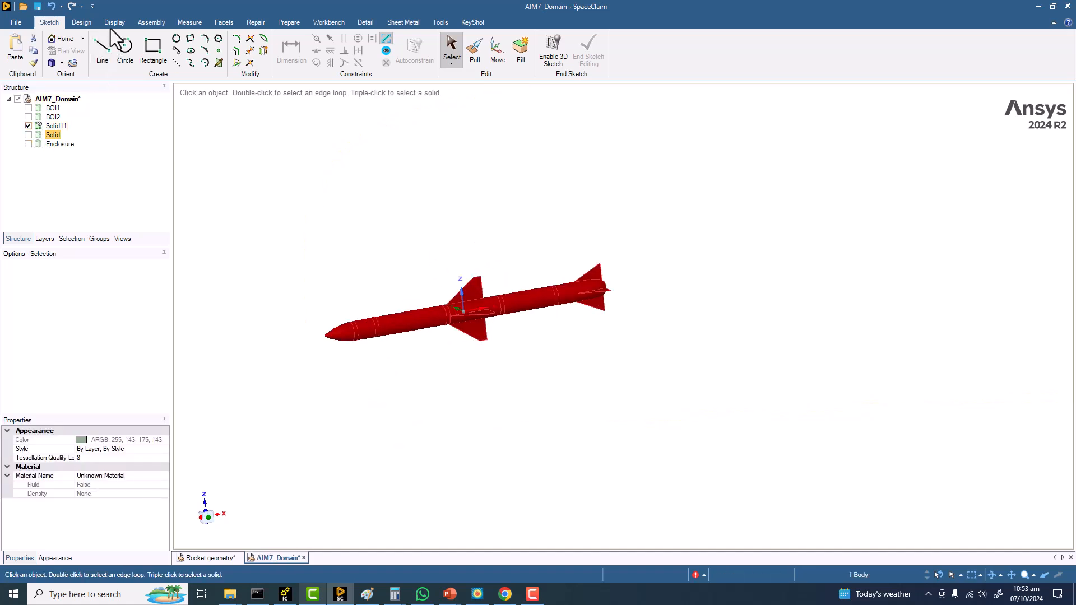
- Bring up the Display ribbon's camera and style options with the missile shown alone
click(114, 21)
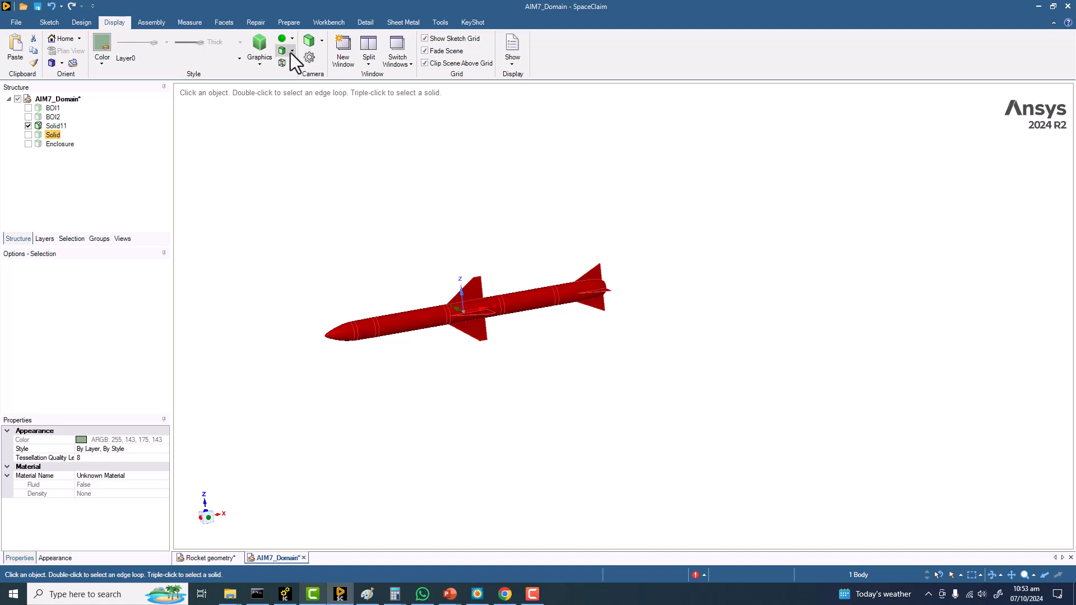
mouse_move(513, 43)
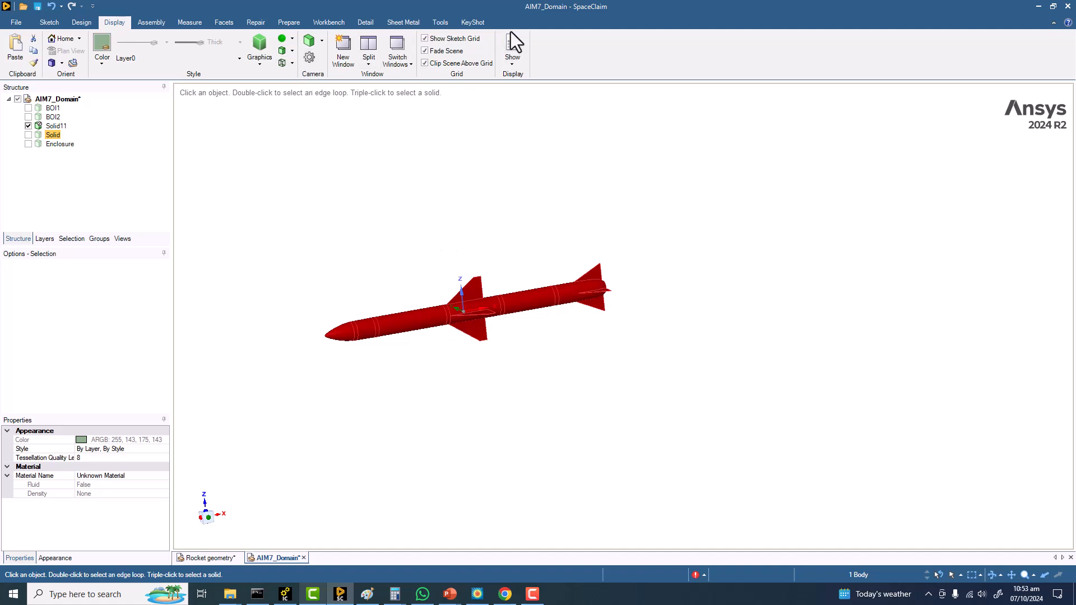
click(514, 47)
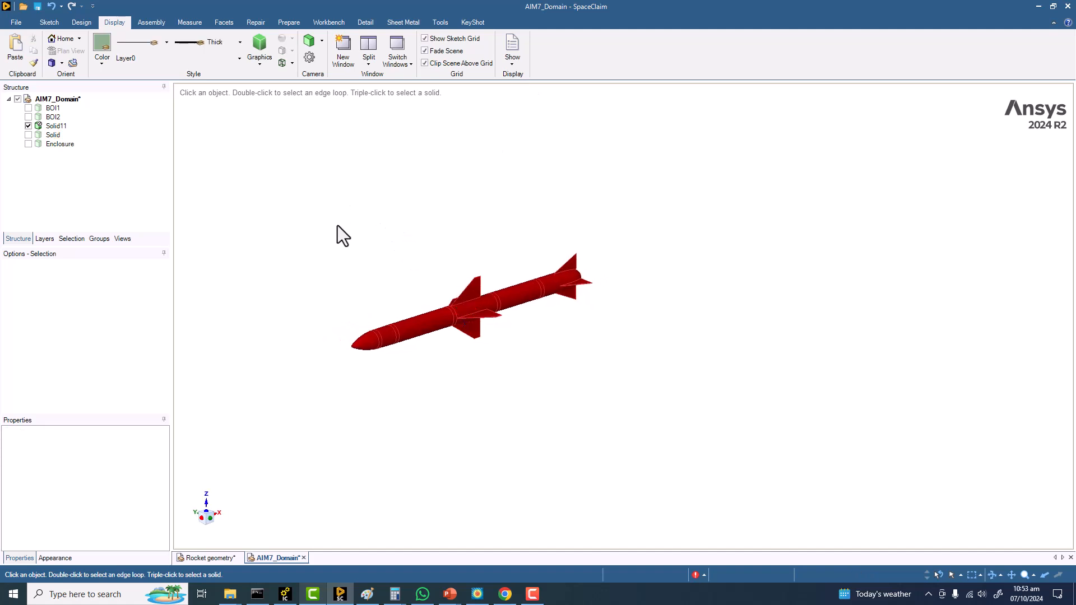
mouse_move(375, 269)
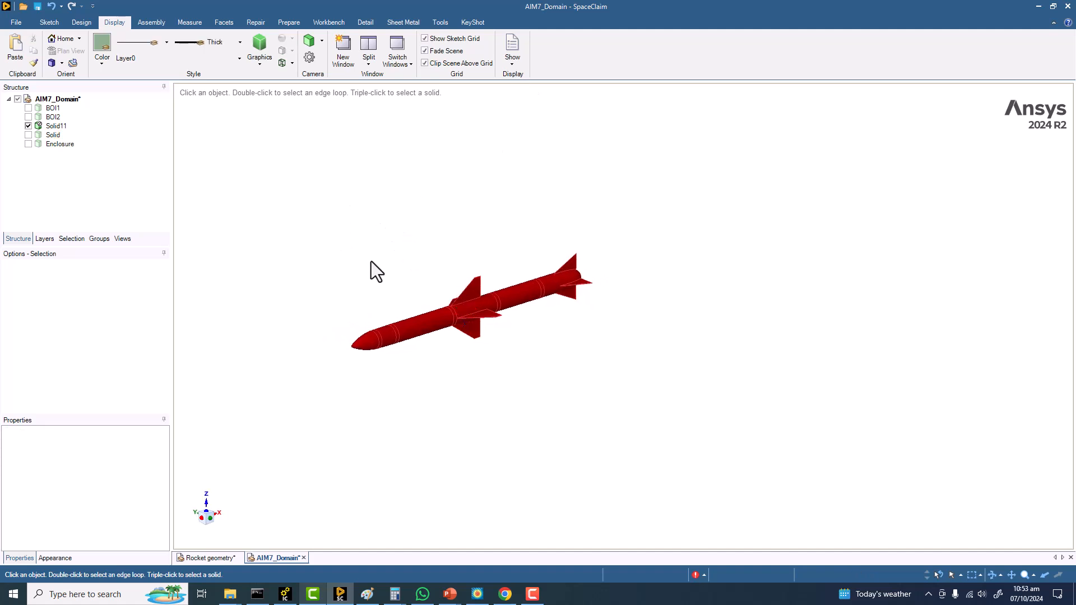
- Inspect the context actions for the missile body Solid11 and keep it visible
right_click(54, 125)
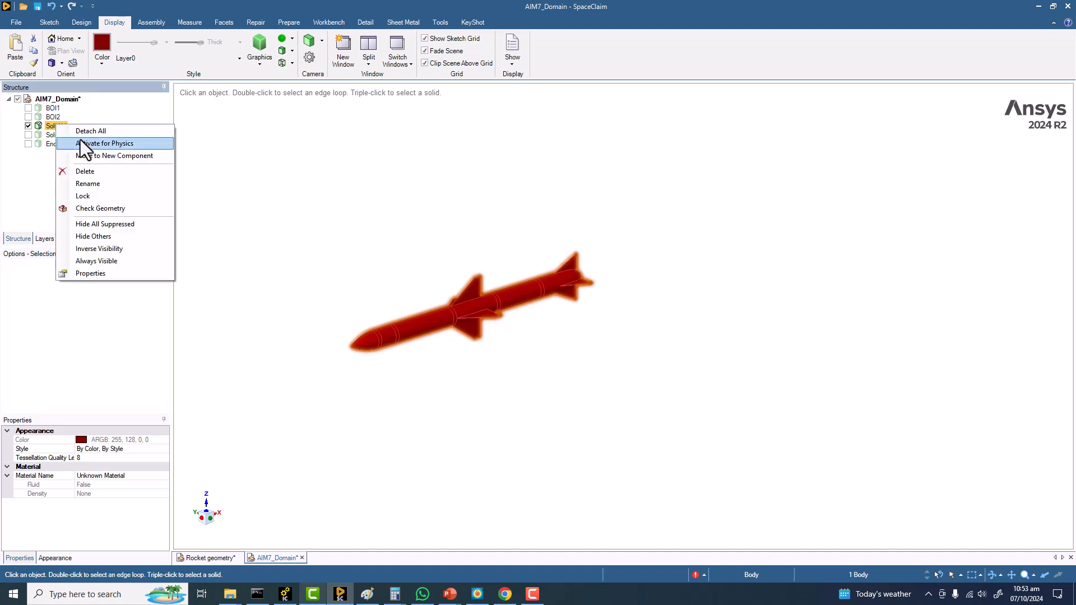
click(109, 143)
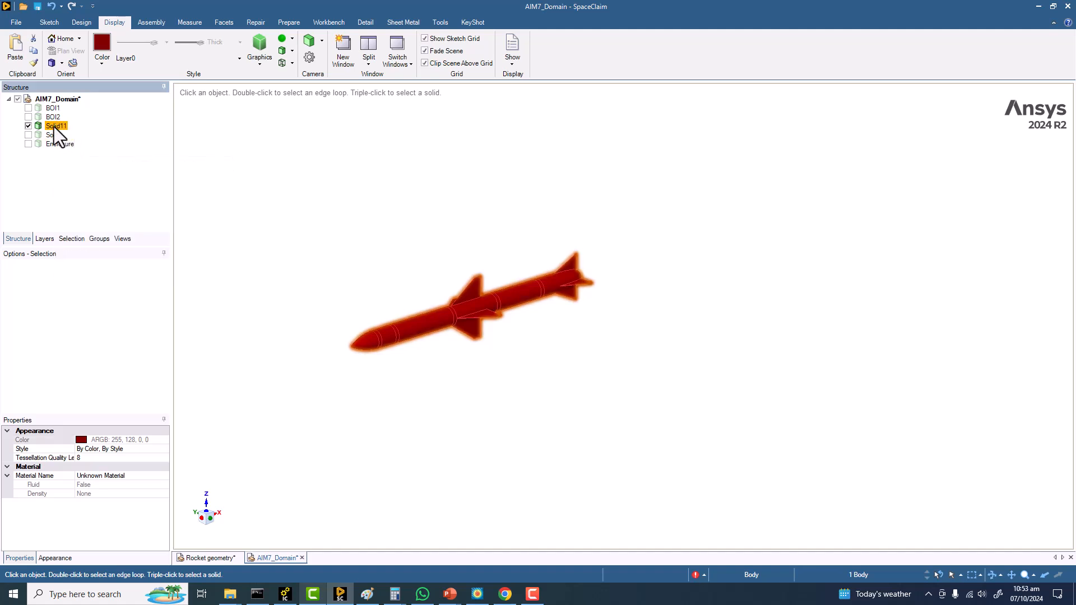
right_click(54, 126)
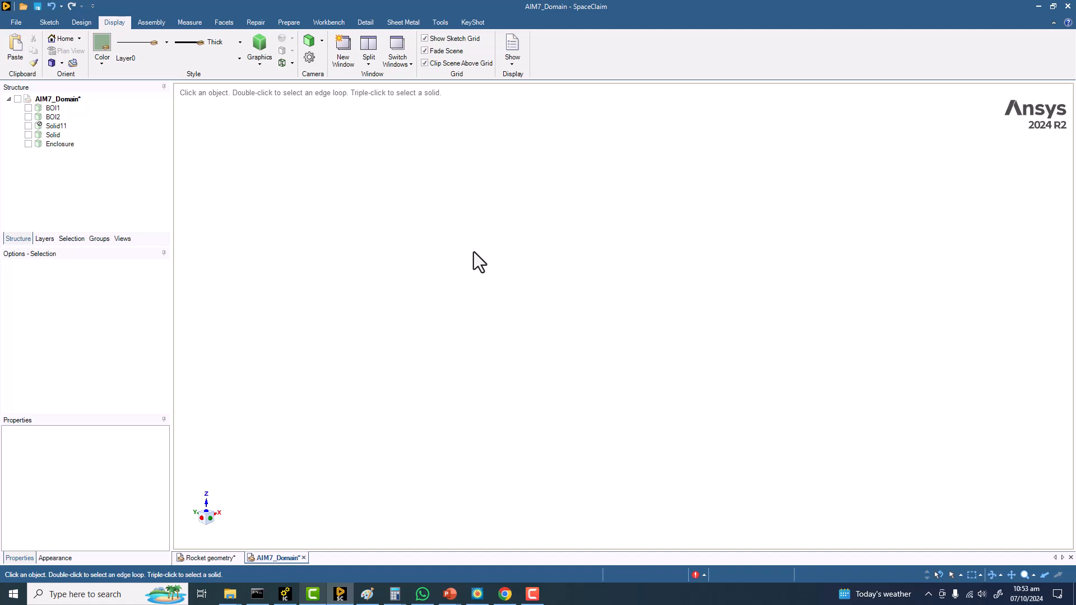
click(54, 126)
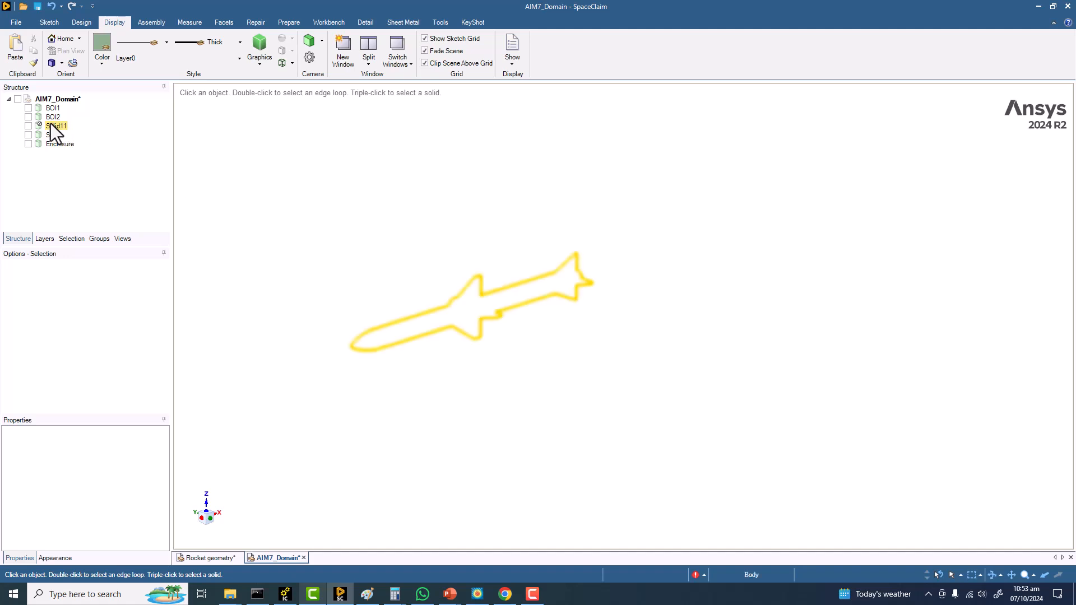
click(30, 125)
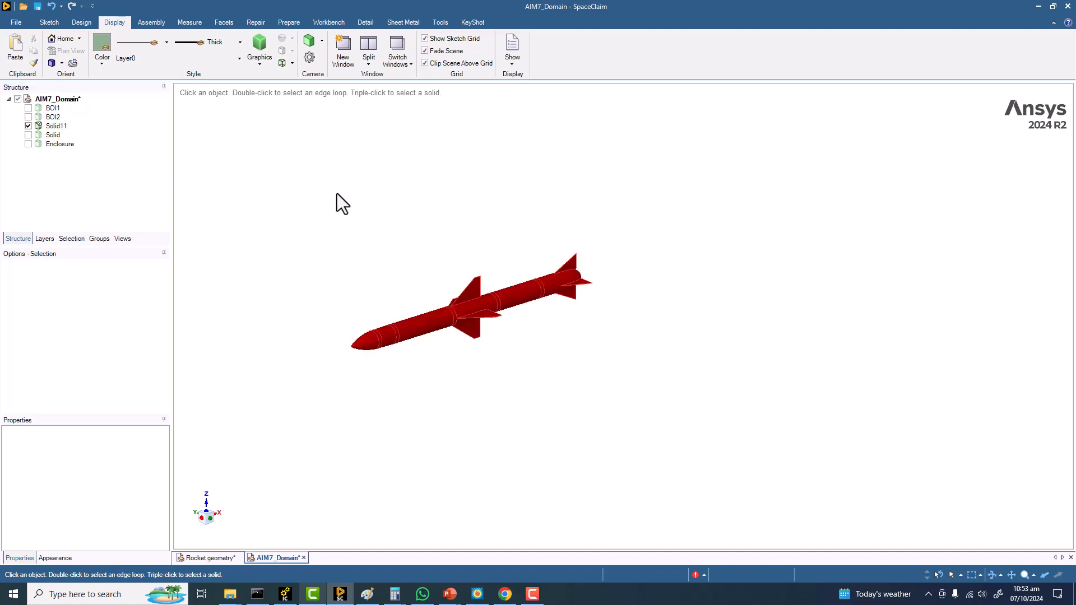
right_click(55, 125)
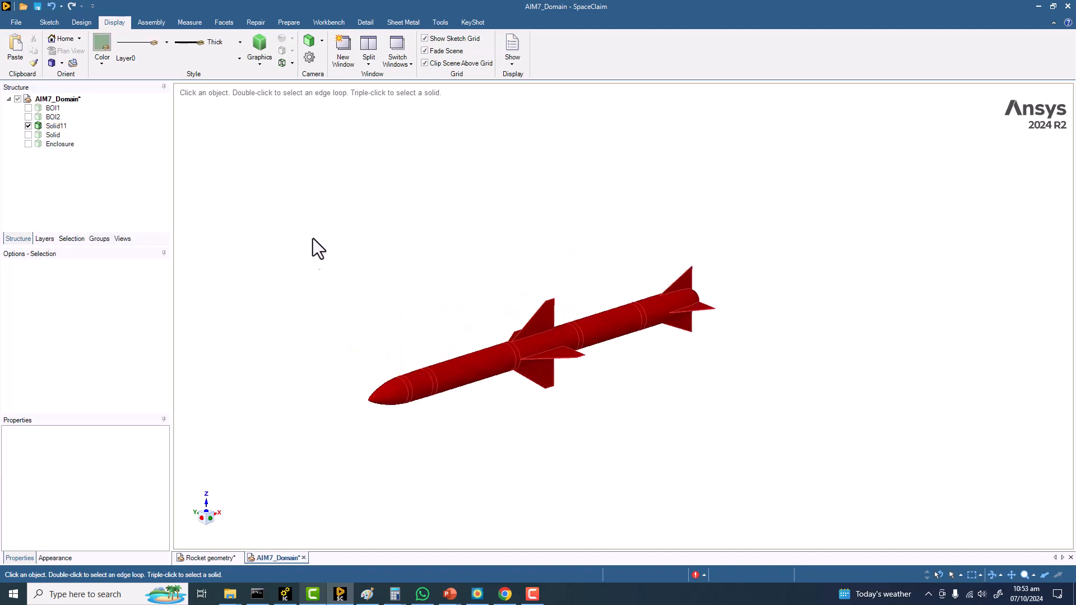
- Show the Enclosure body and delete it from the Structure tree
click(29, 144)
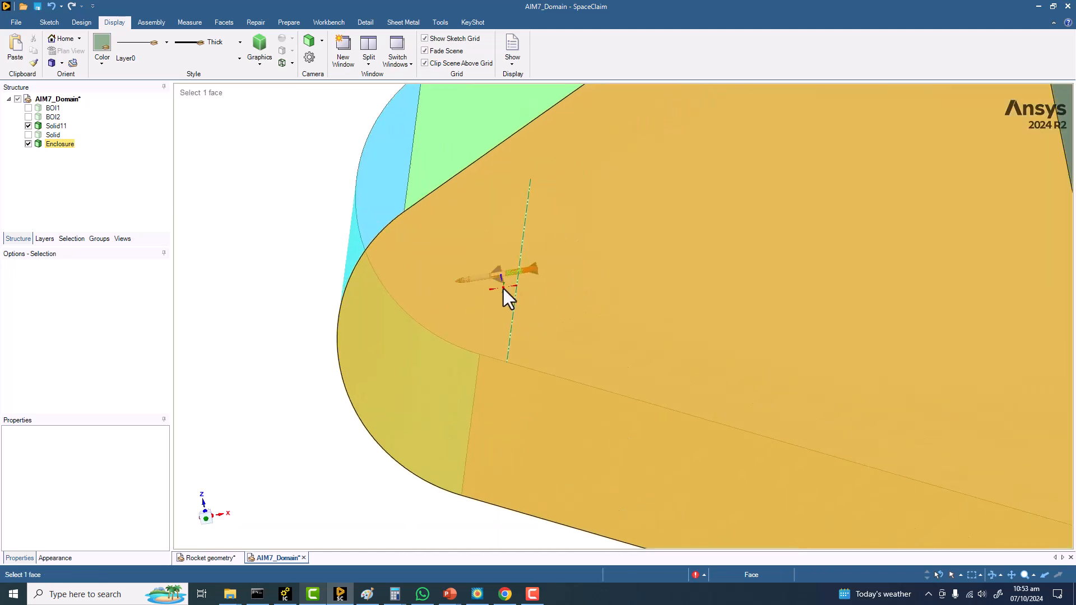
right_click(51, 134)
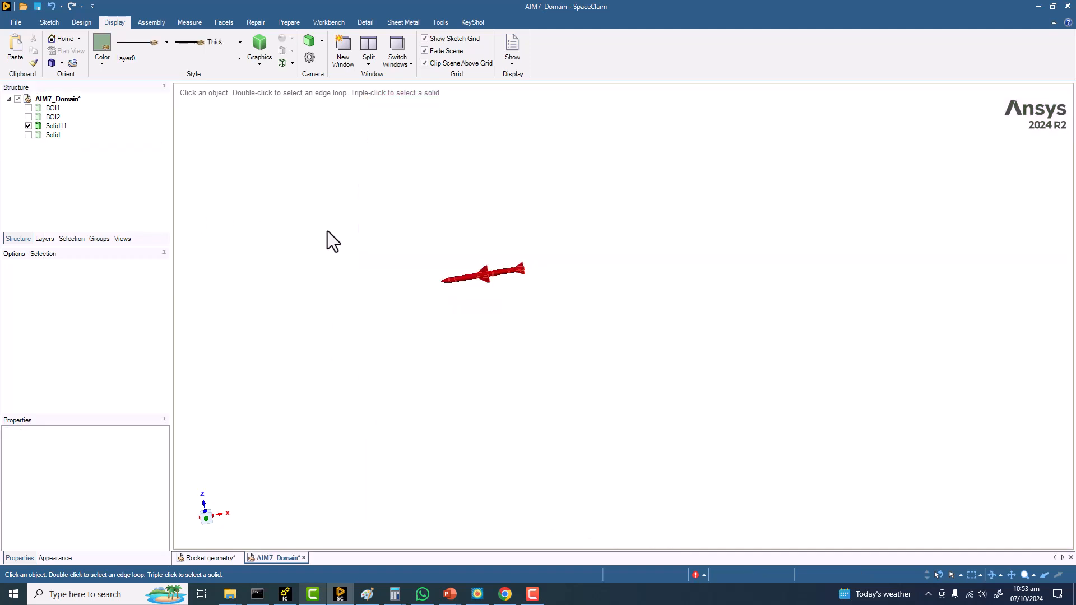
click(51, 135)
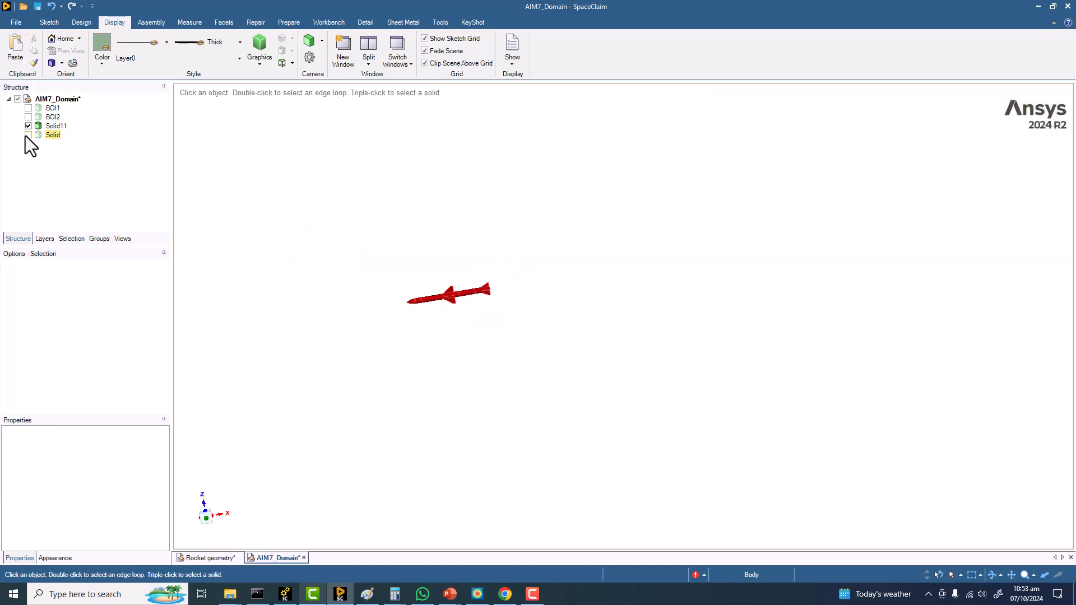
- Show the Solid domain body around the missile and pick its rounded nose face
click(28, 135)
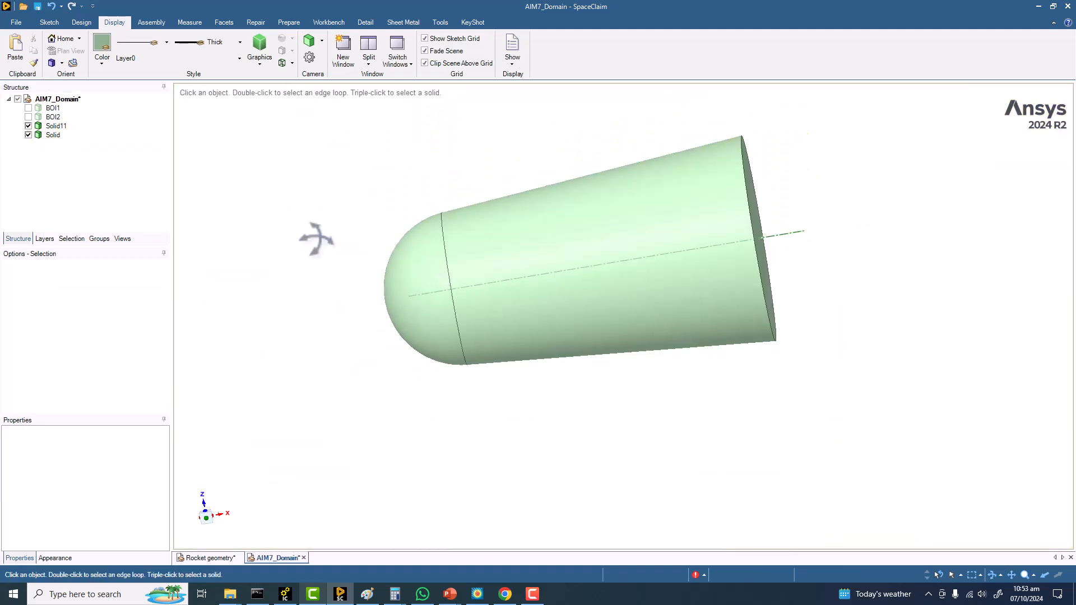
right_click(412, 288)
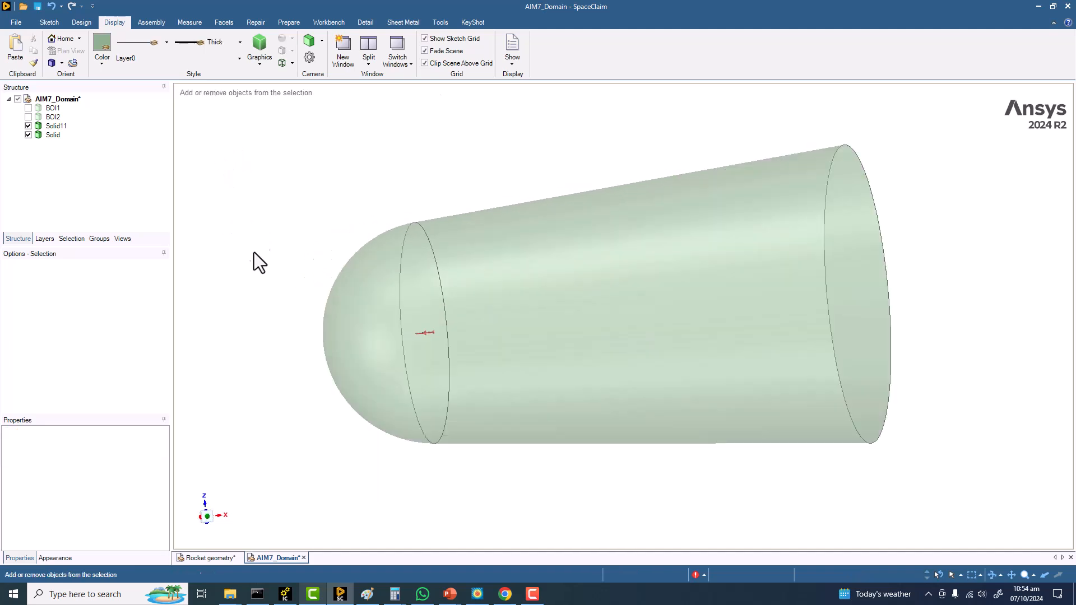
click(348, 305)
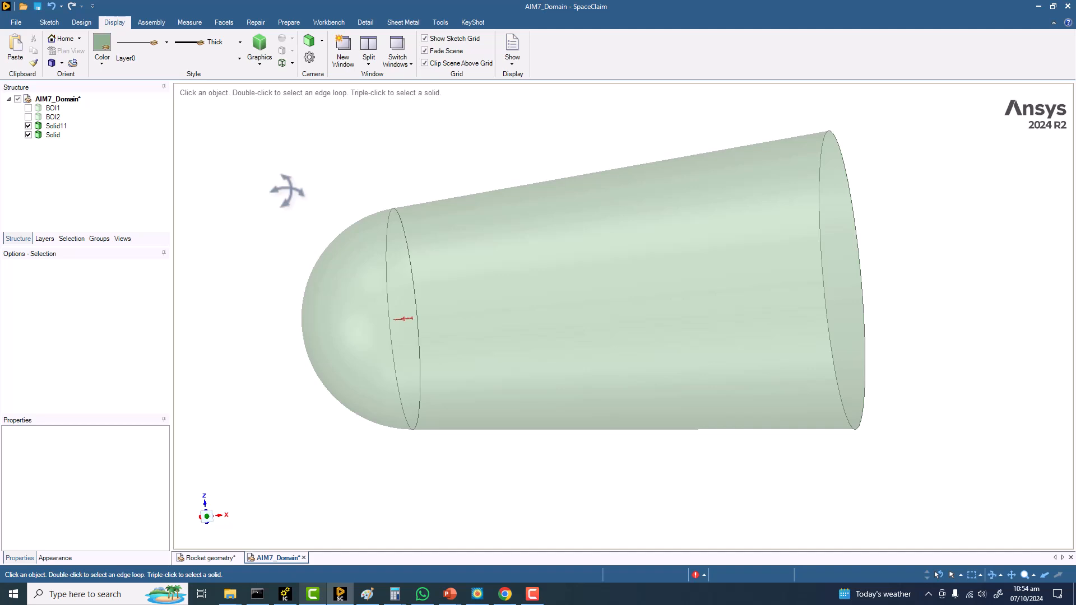
click(325, 321)
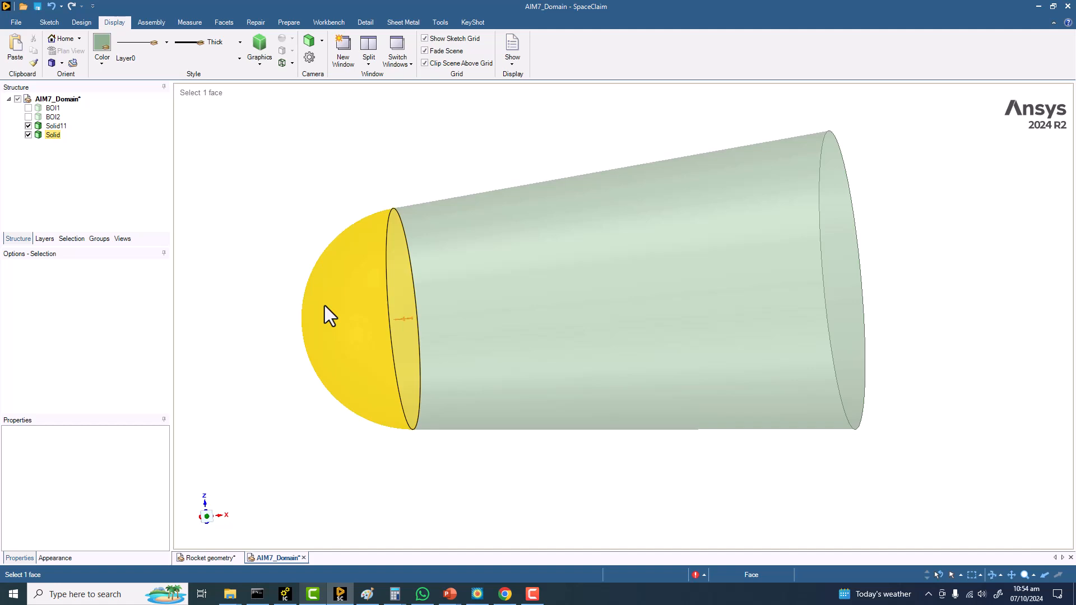
mouse_move(407, 335)
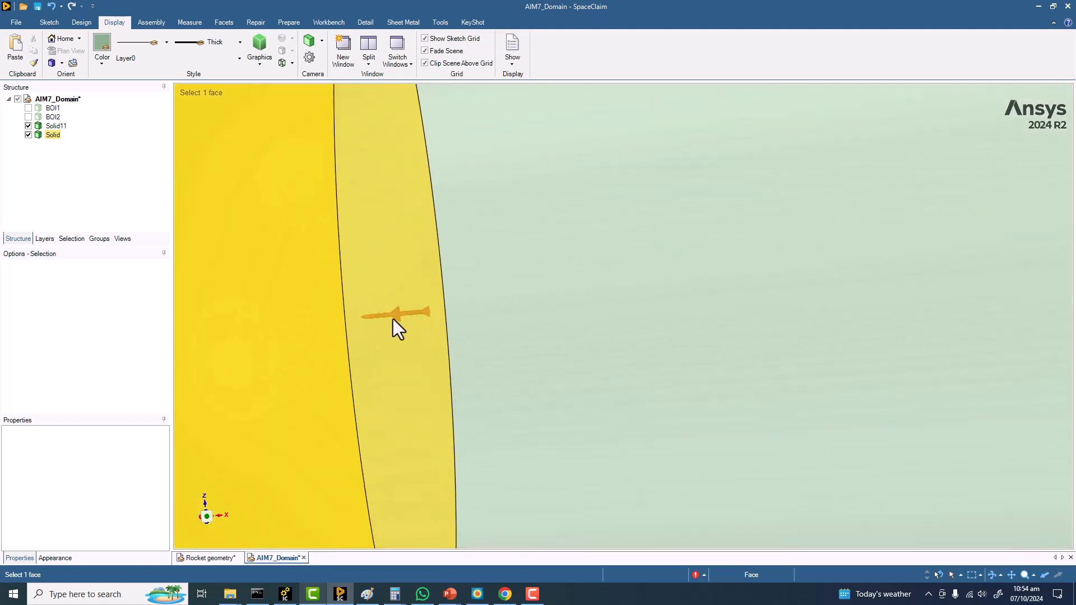
mouse_move(383, 331)
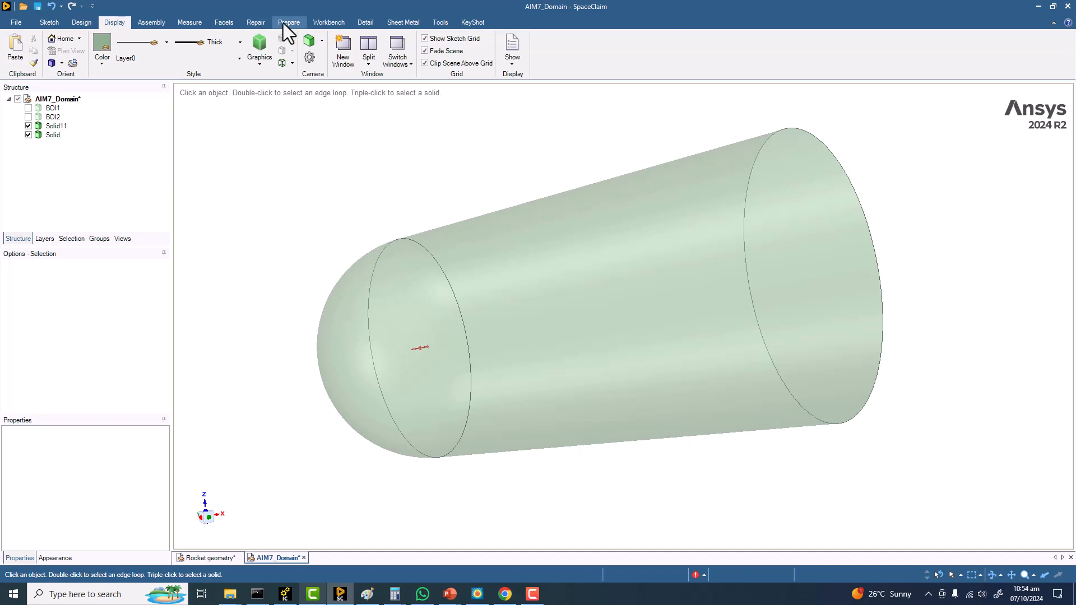
- Start the Prepare Enclosure tool on Solid11 and preview cylinder and sphere shapes
click(288, 21)
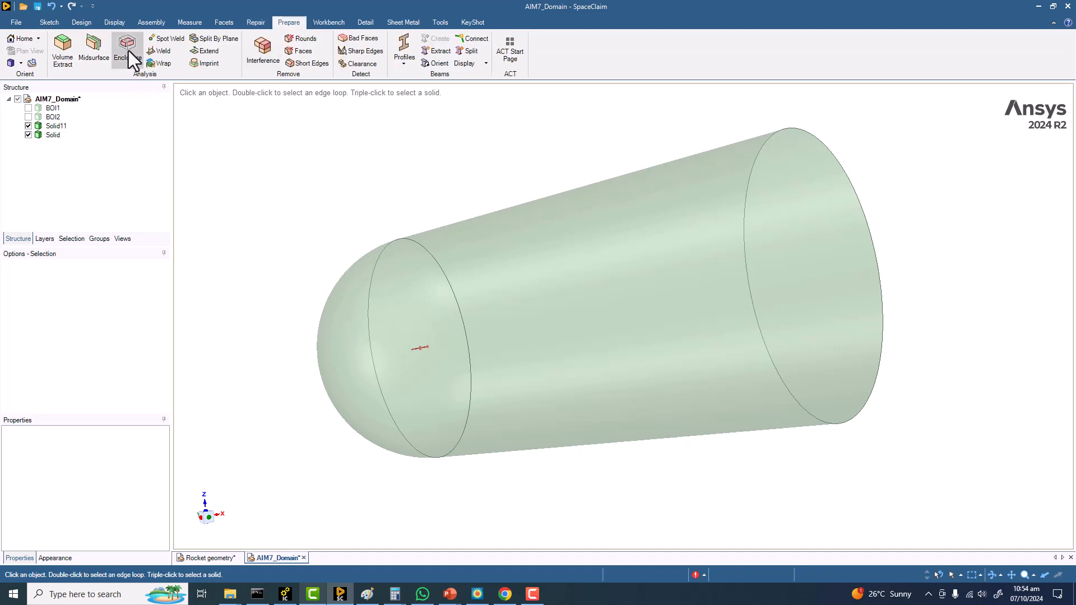
click(126, 47)
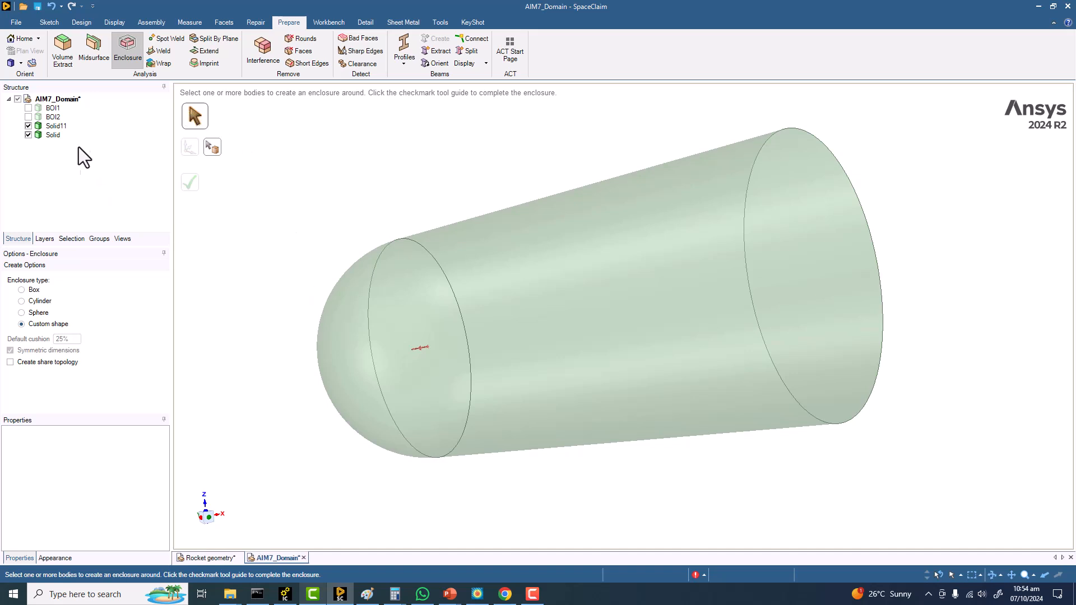
click(55, 125)
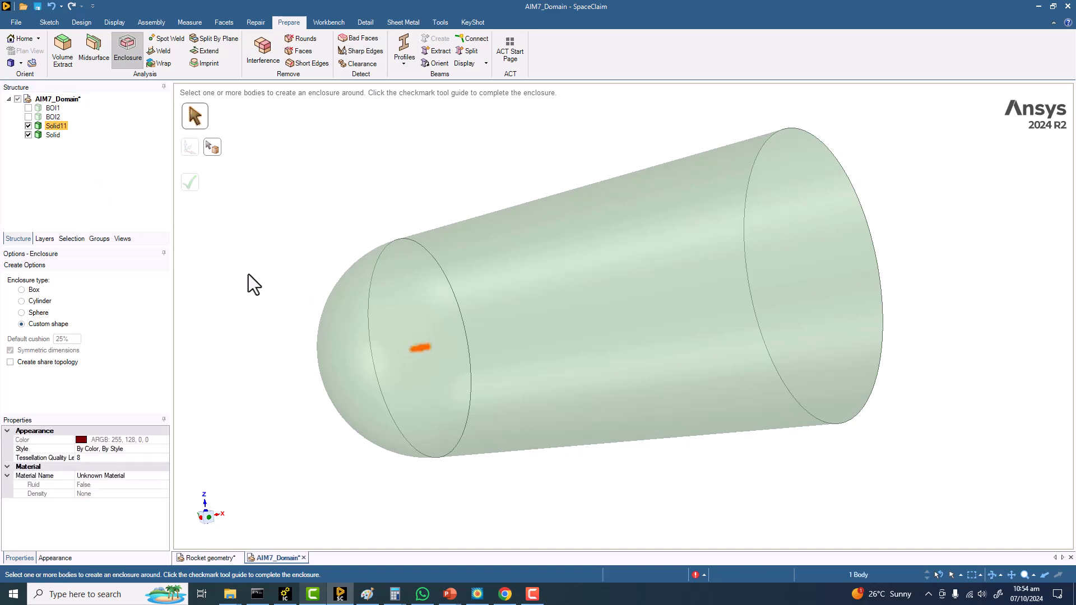
mouse_move(213, 147)
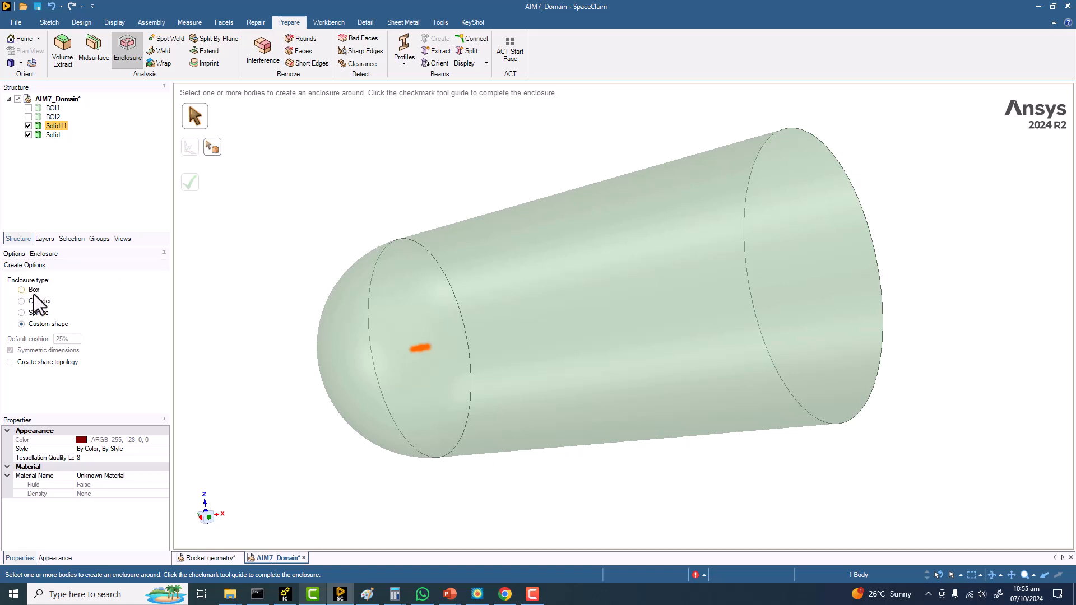
mouse_move(34, 300)
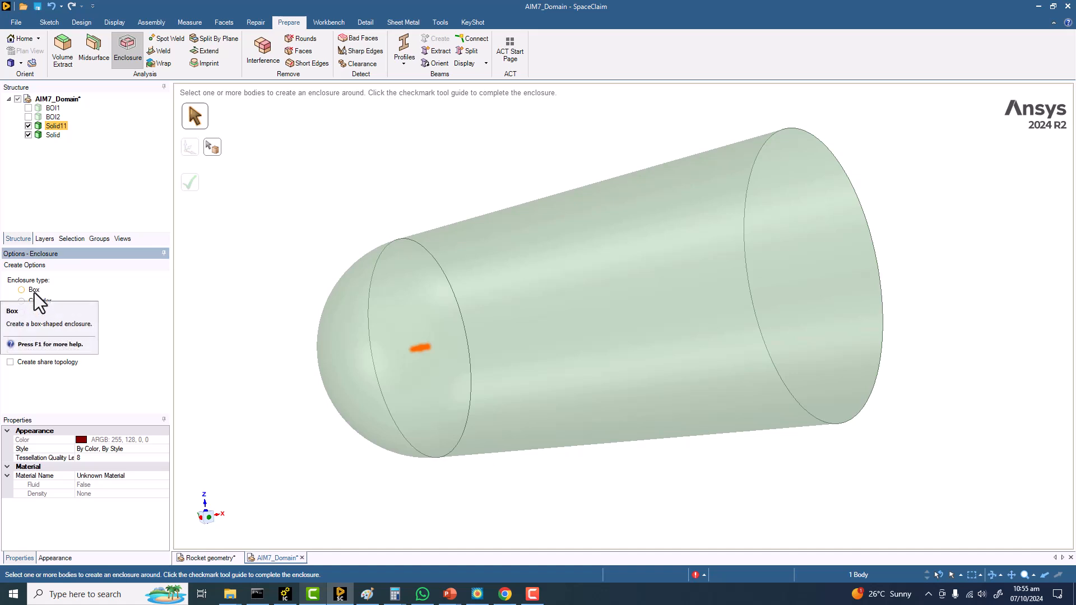
click(21, 300)
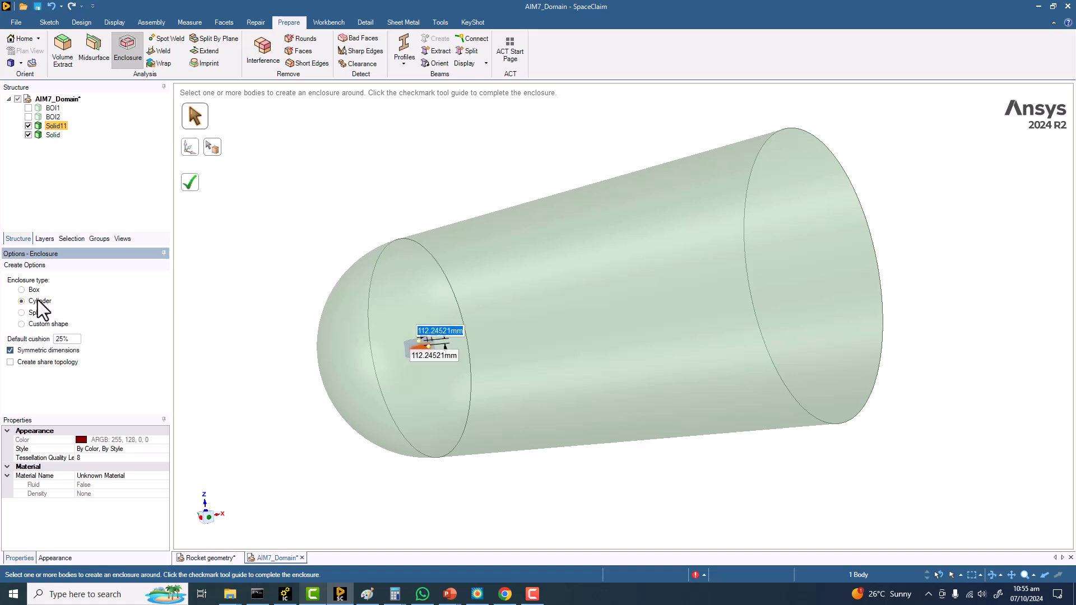
click(21, 312)
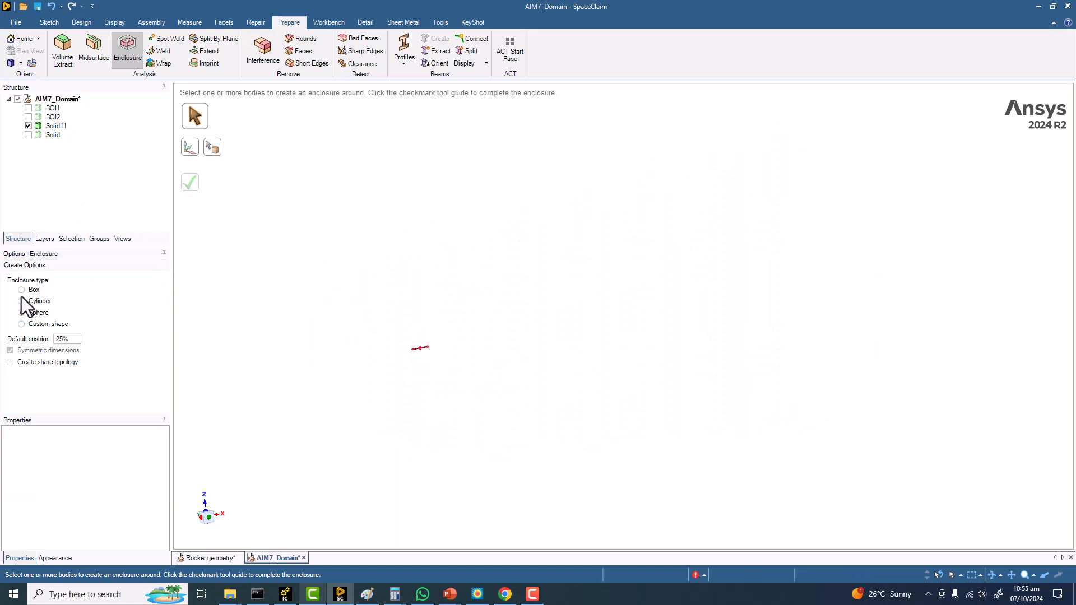
- Compare box, cylinder and sphere enclosures, then switch to a custom shape with Solid shown
click(22, 289)
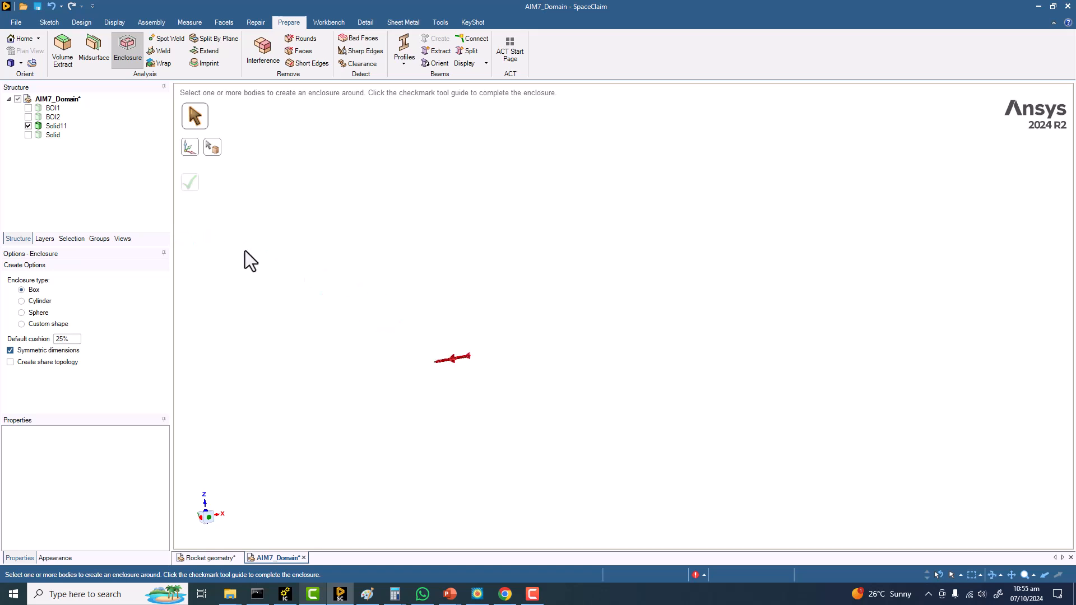
mouse_move(198, 119)
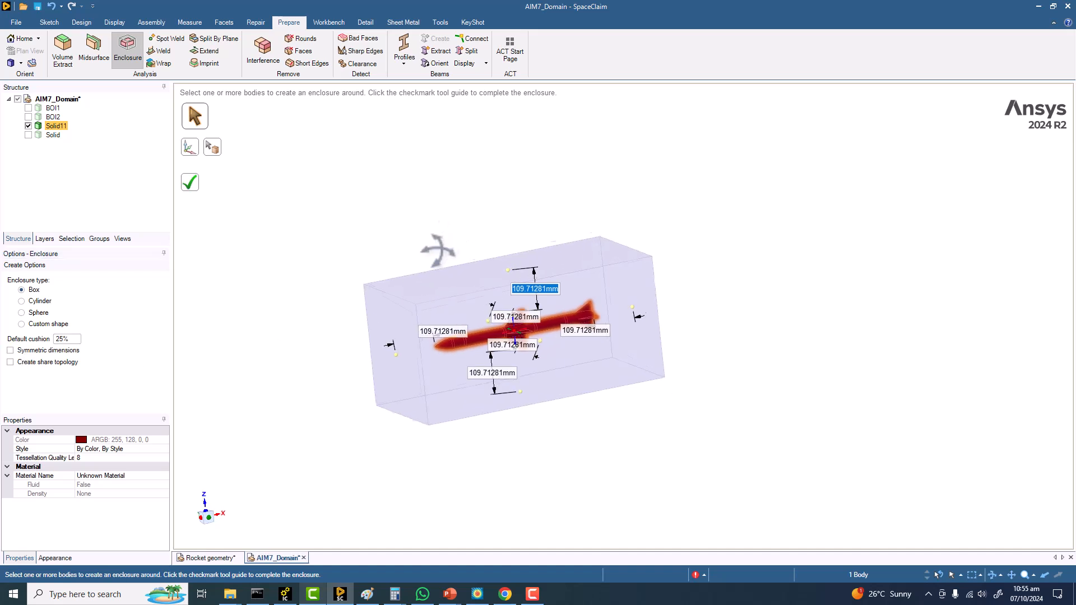
click(22, 301)
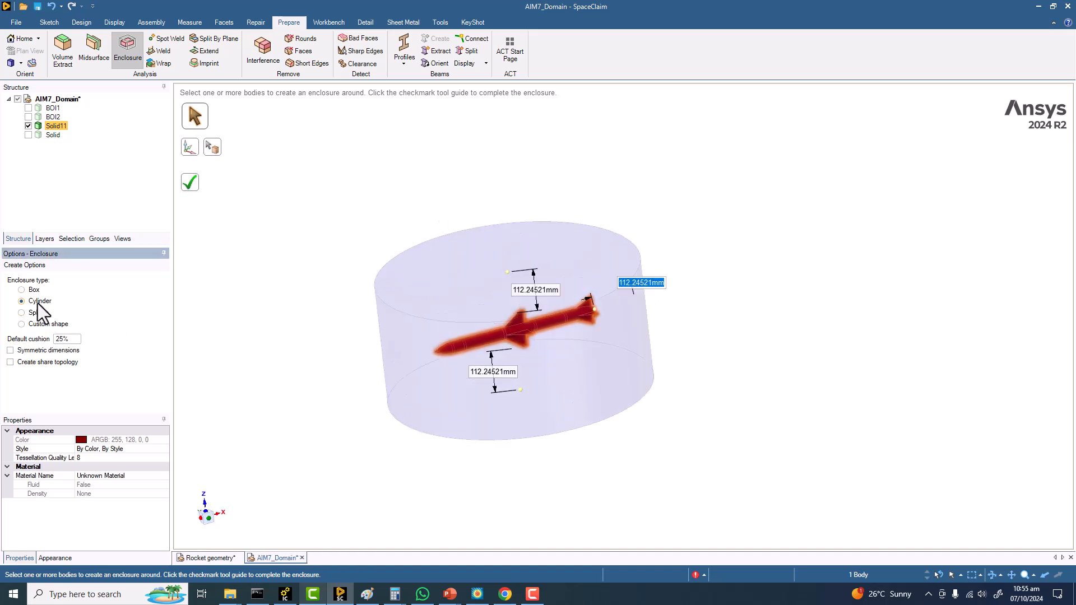
click(21, 312)
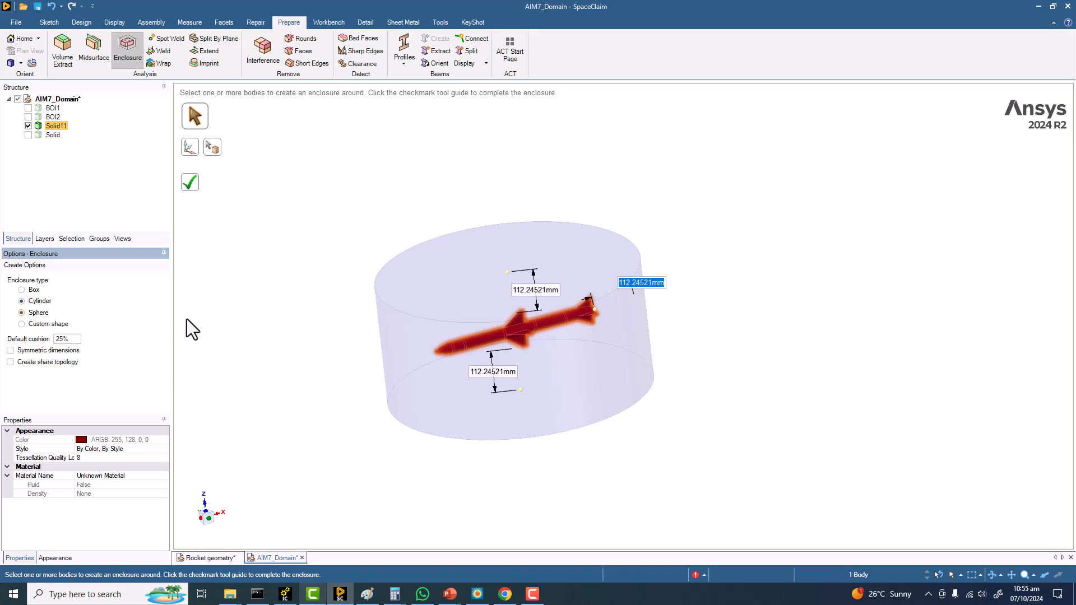
click(22, 313)
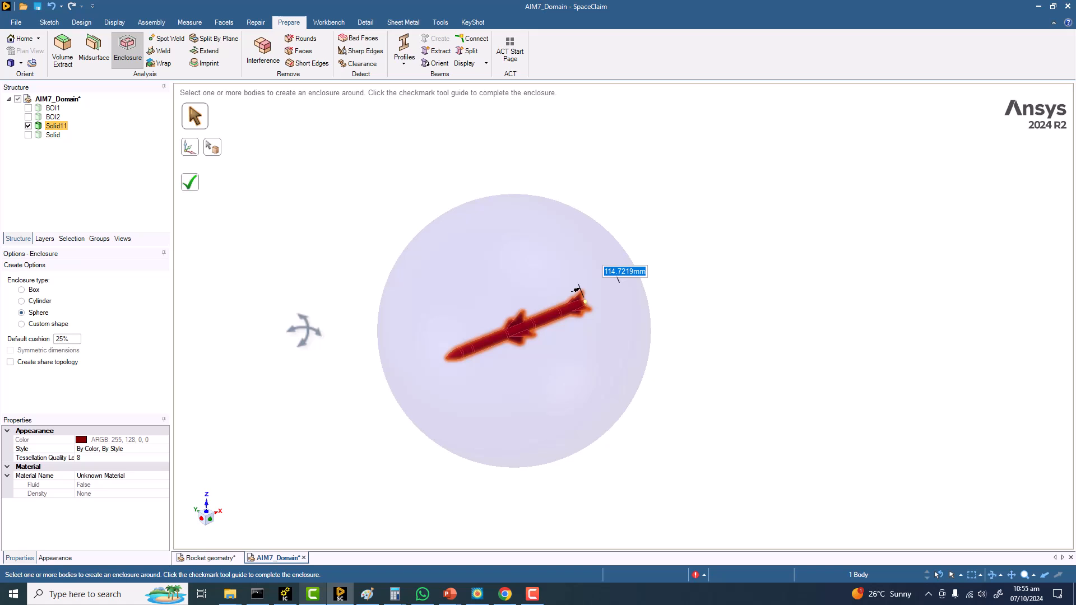
click(51, 135)
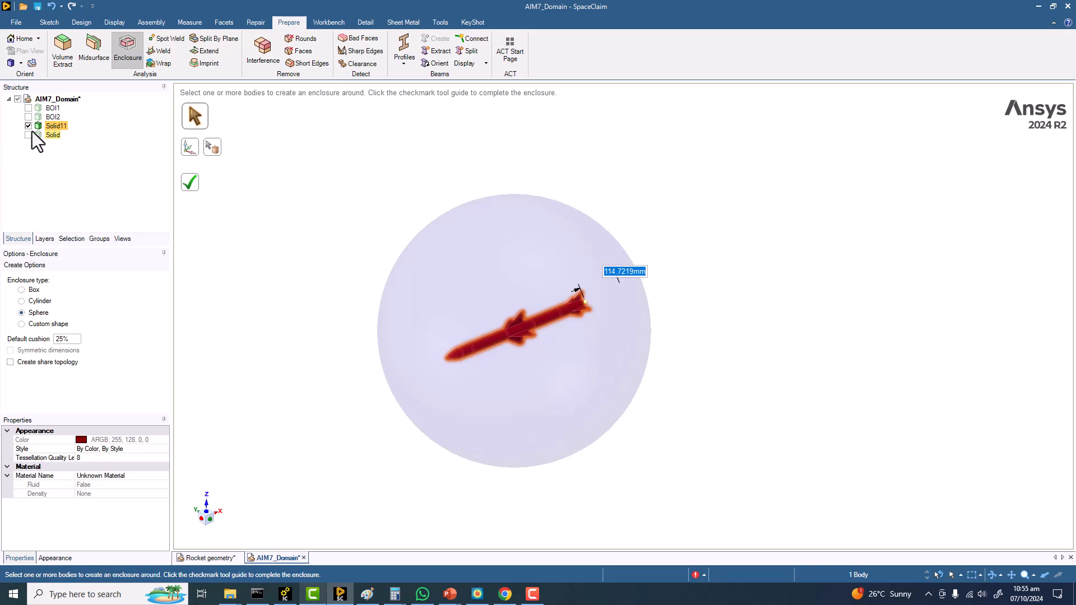
click(21, 324)
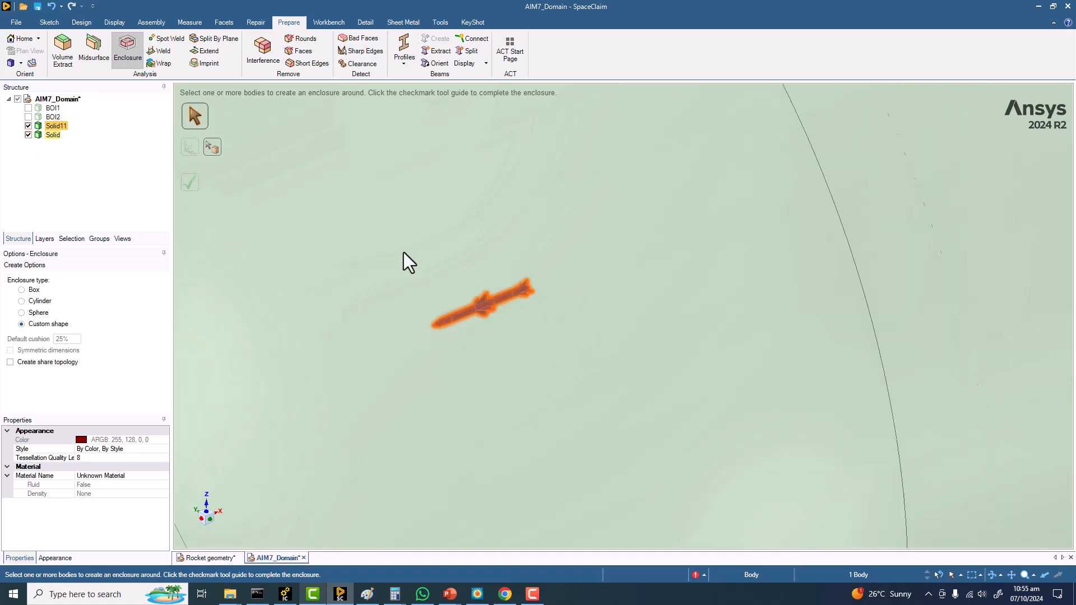
- Pick the tapered Solid body as the custom shape and complete the enclosure around the missile
click(189, 183)
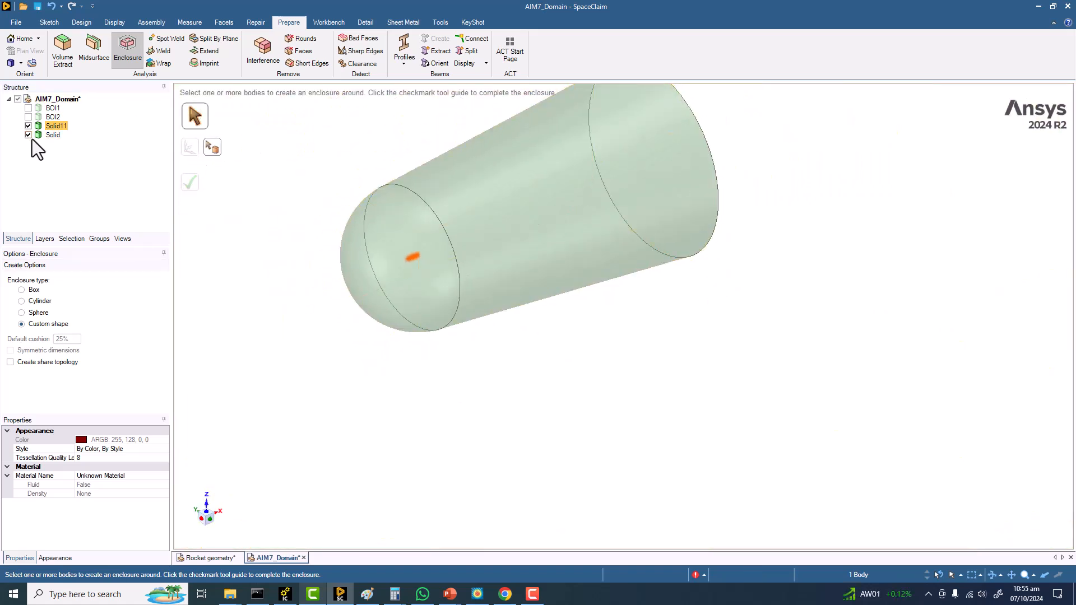
click(211, 147)
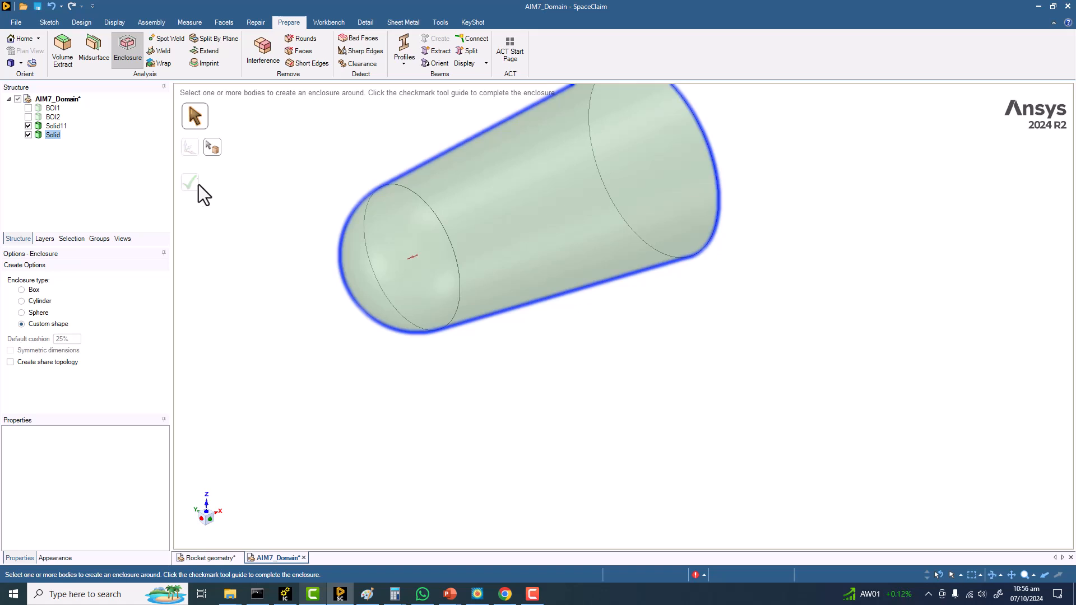
click(52, 126)
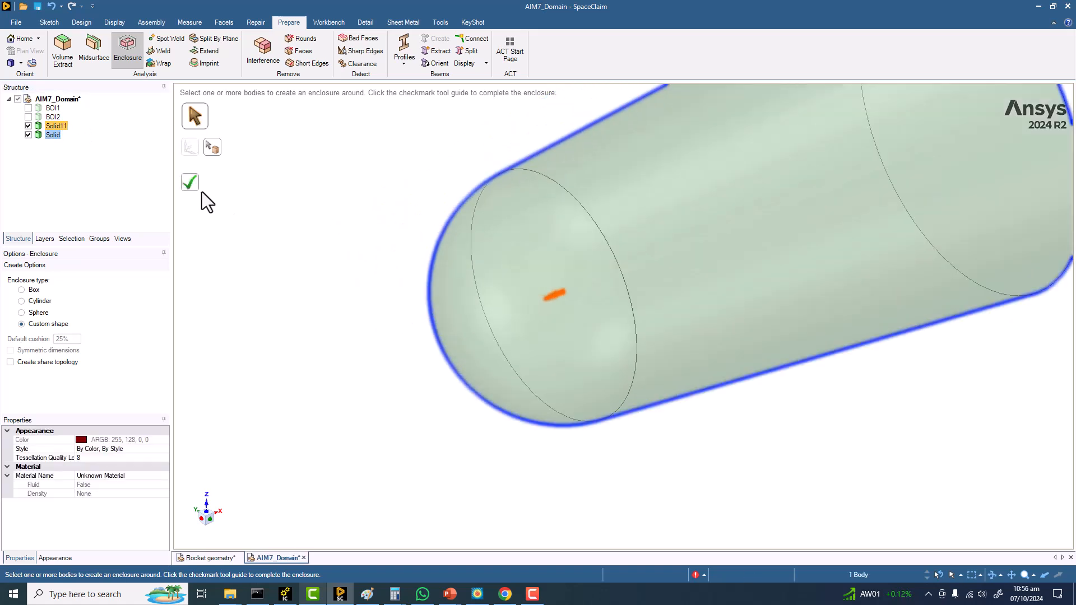
mouse_move(199, 196)
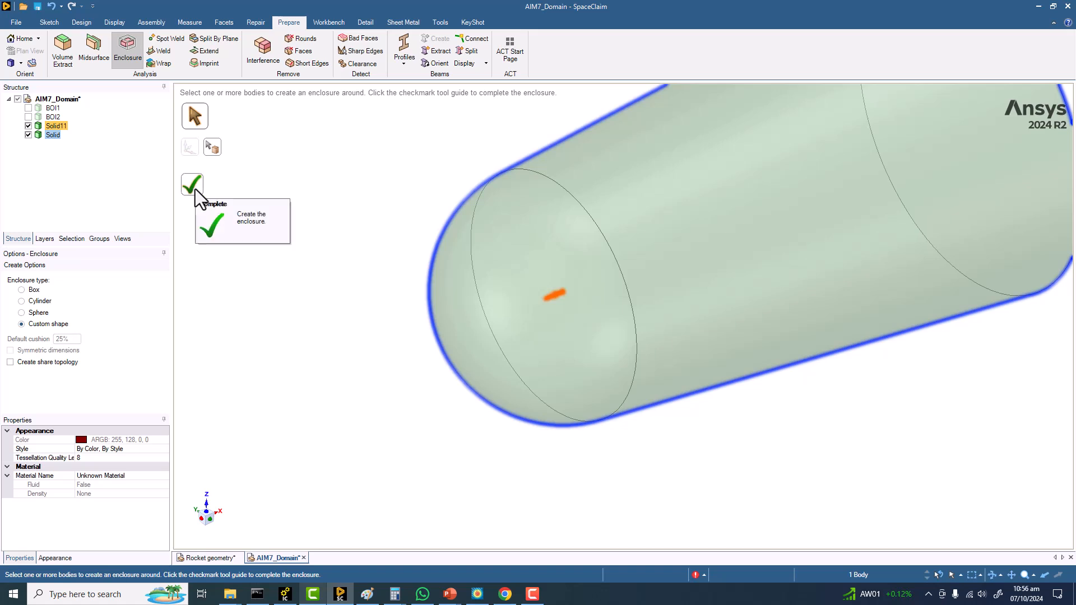
click(192, 183)
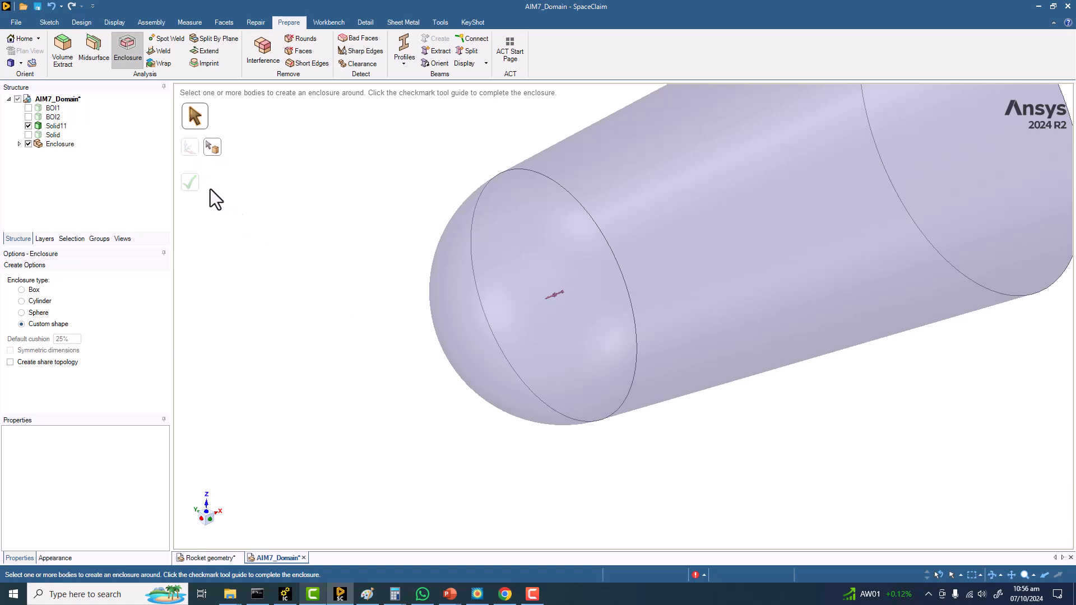
mouse_move(319, 260)
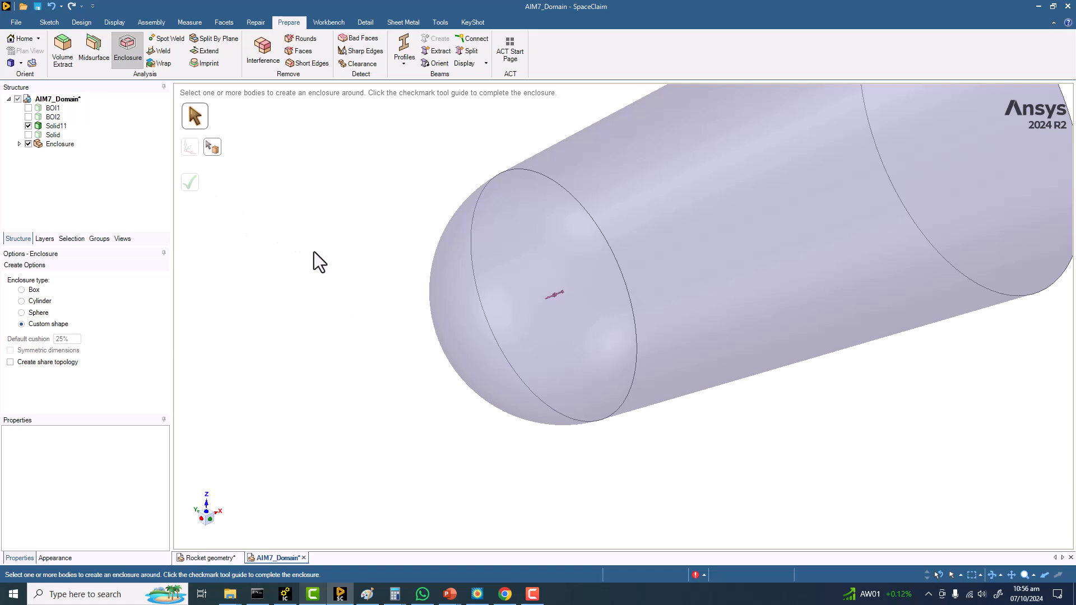
mouse_move(508, 355)
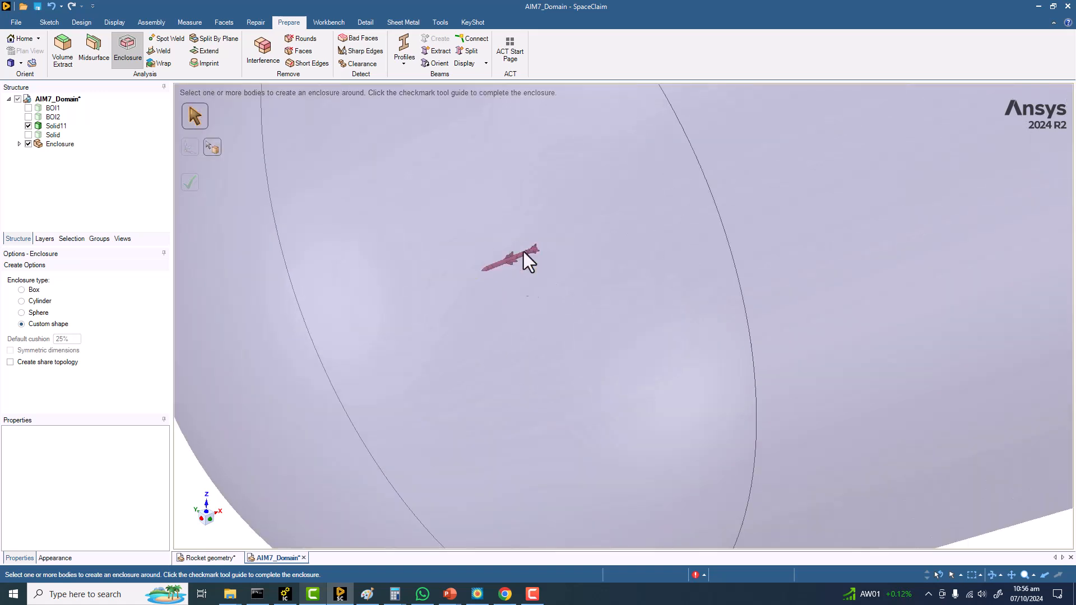
mouse_move(691, 324)
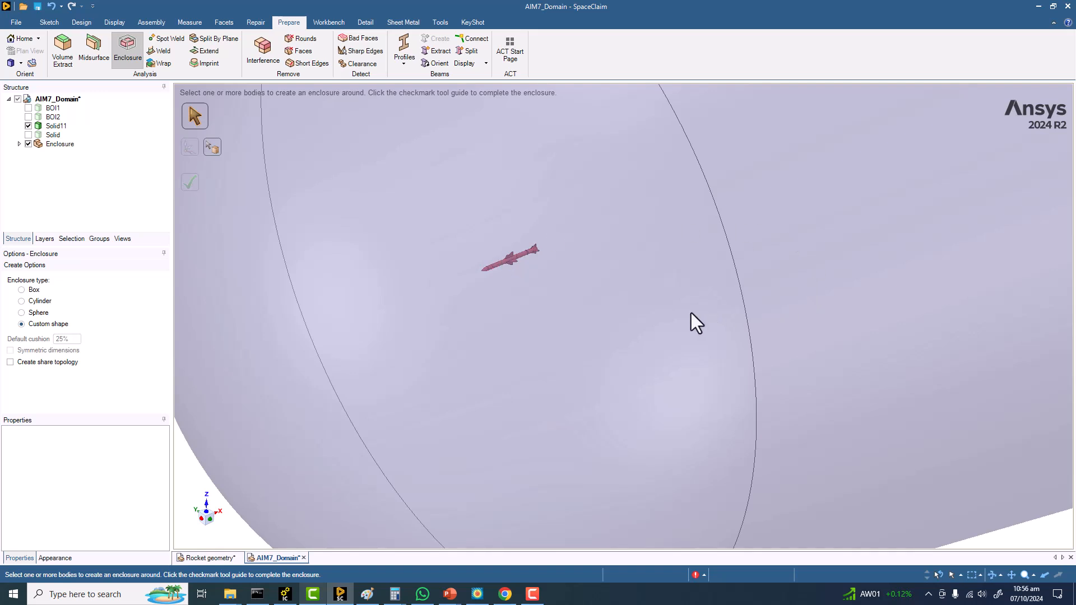
mouse_move(547, 290)
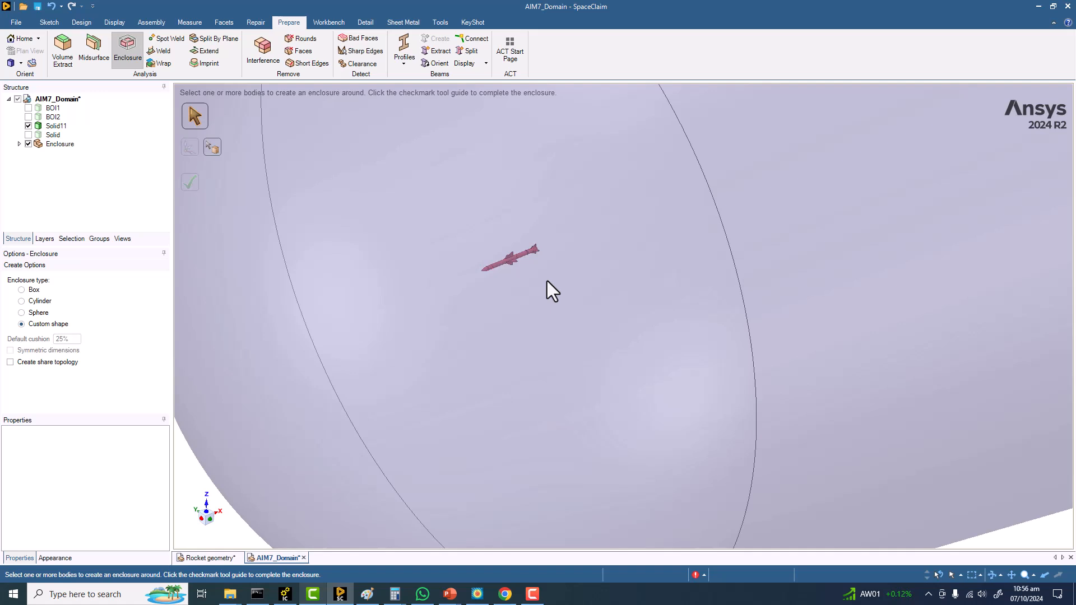
- Hide the missile Solid11 and bring up the empty Groups list of named selections
click(56, 125)
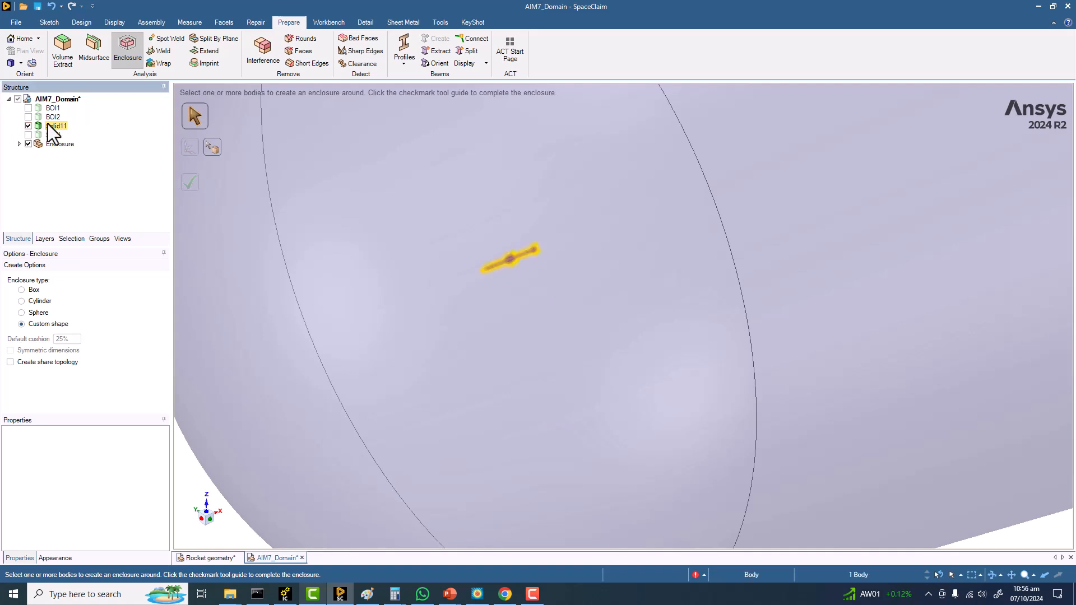
right_click(56, 125)
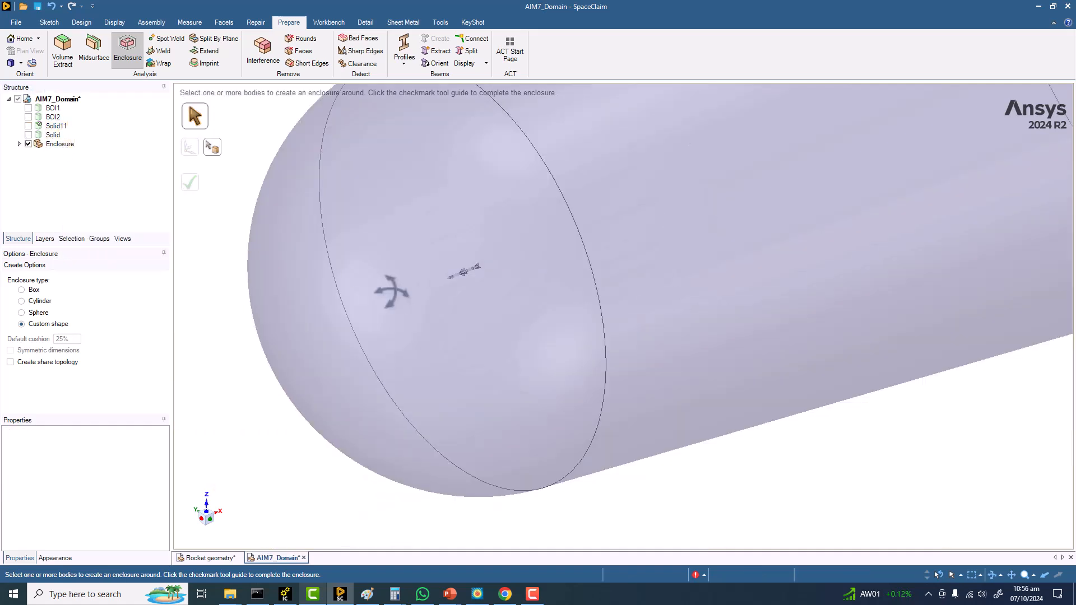
click(55, 126)
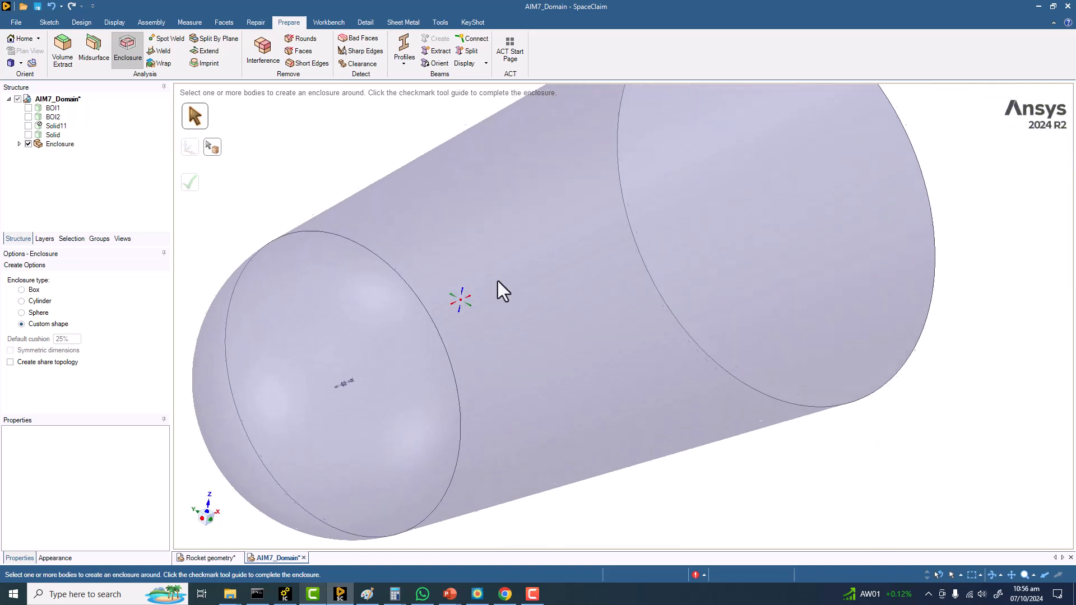
click(99, 239)
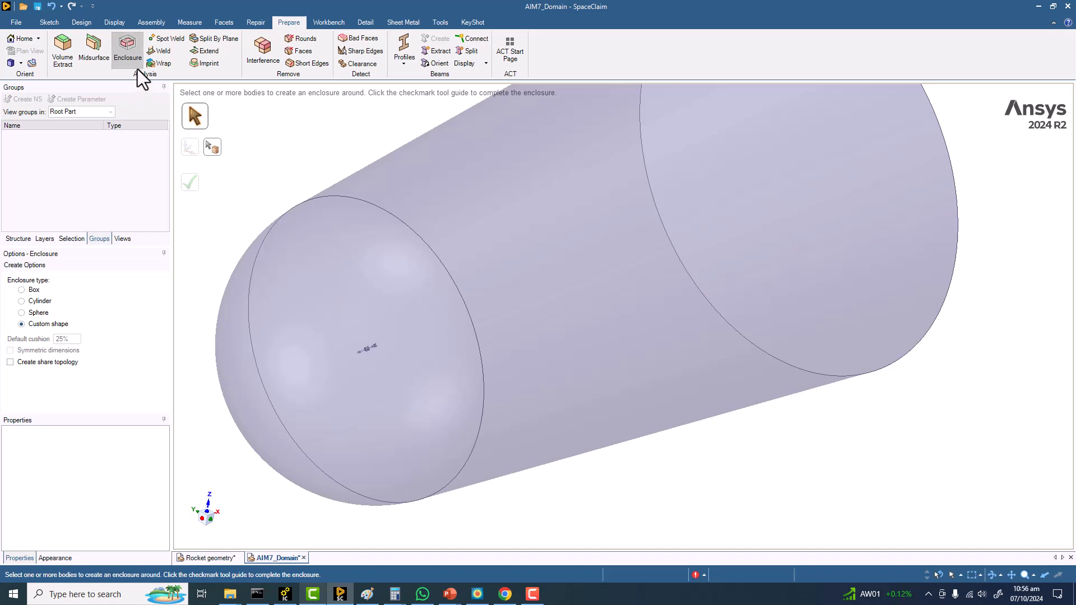
- Name the enclosure end faces Inlet and Outlet, then hide the enclosure leaving the missile
click(81, 22)
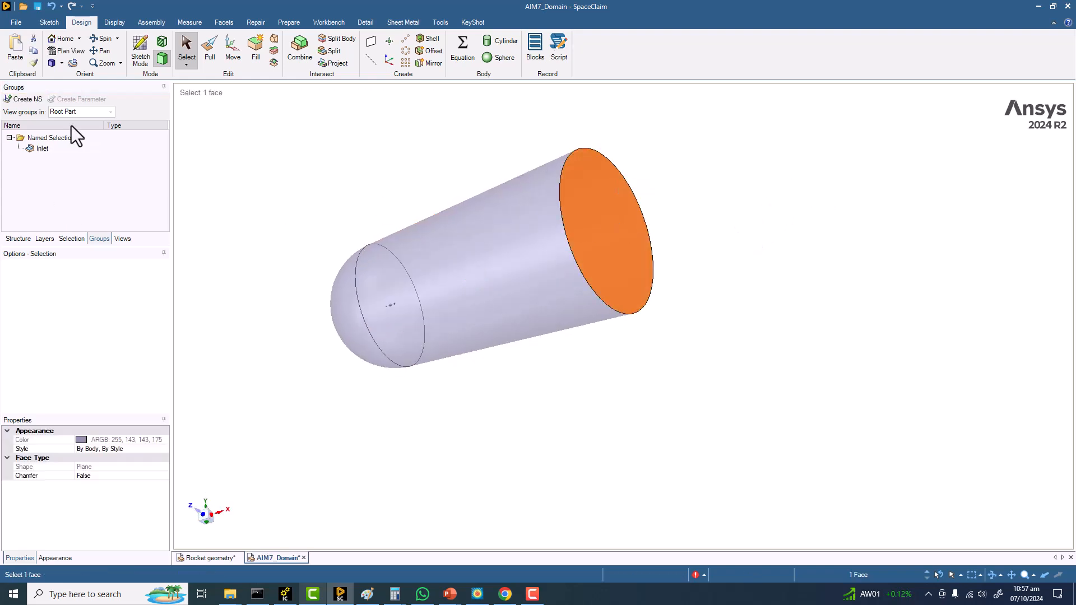
click(23, 98)
text(Outlet)
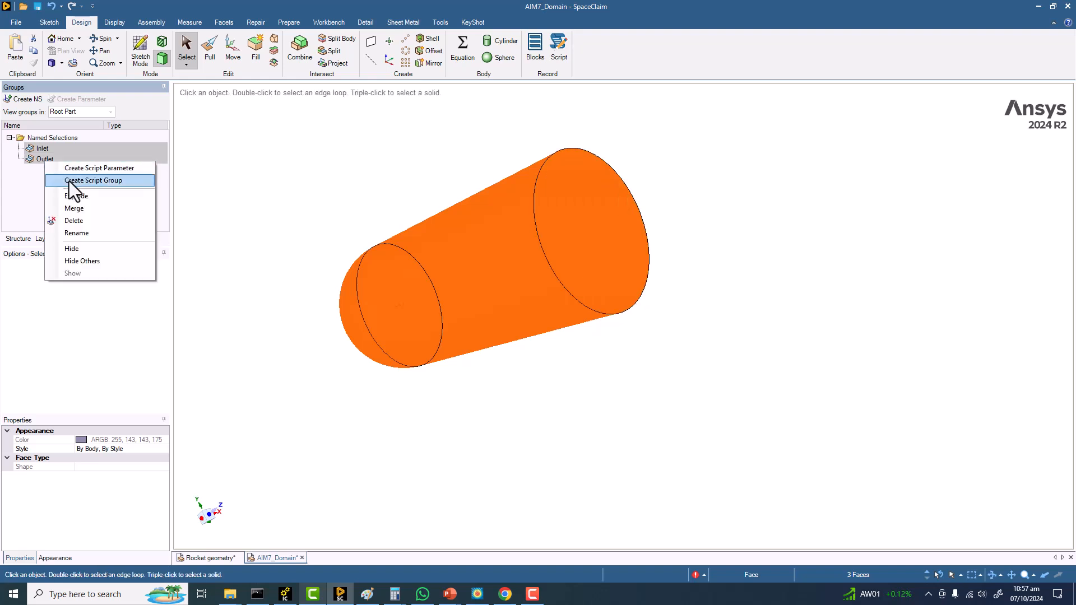
mouse_move(71, 248)
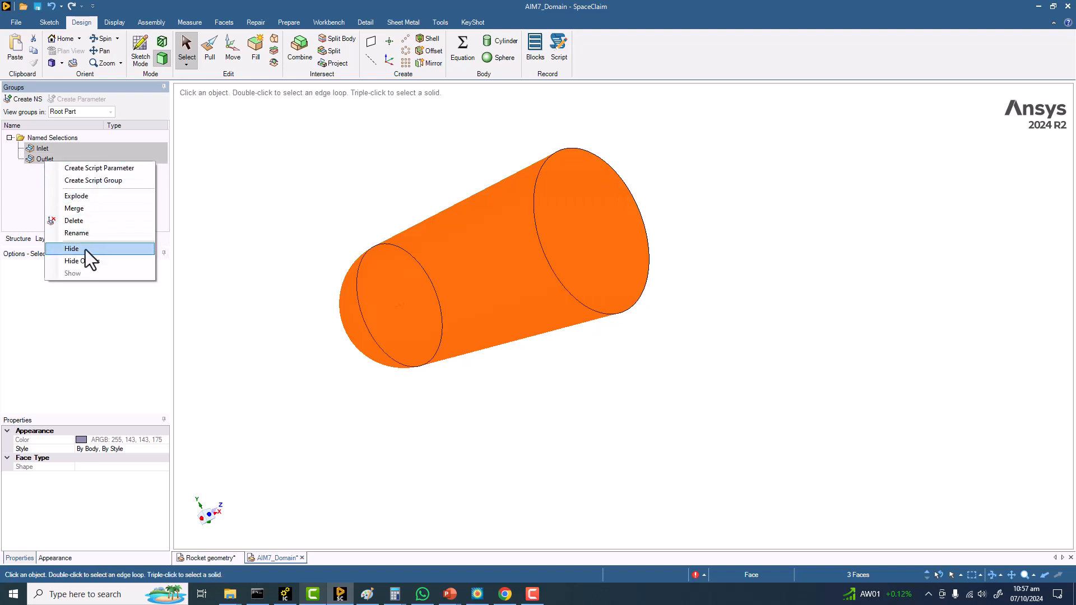
click(72, 248)
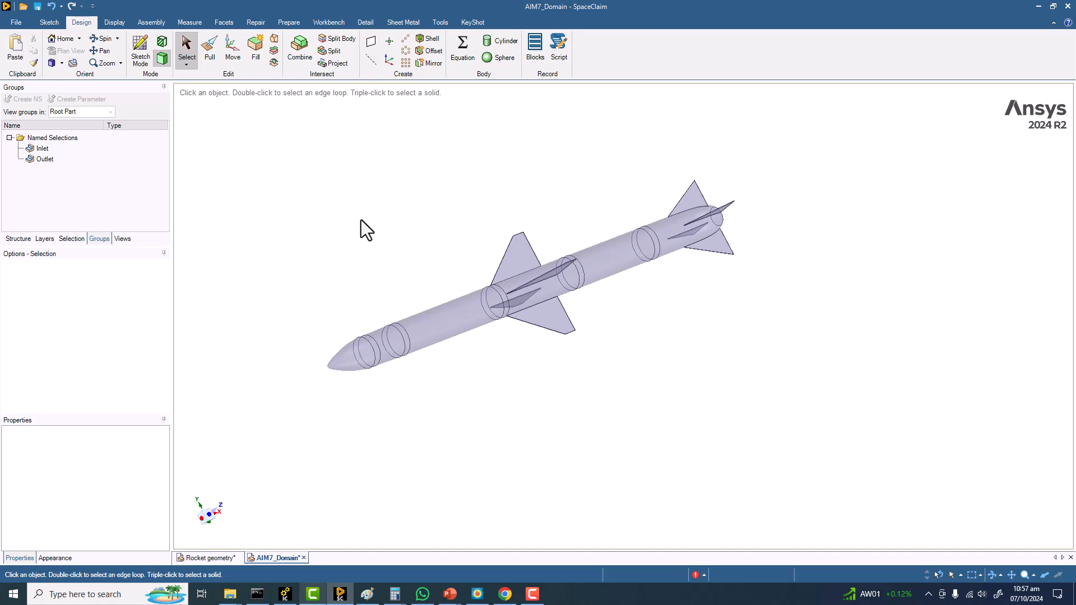
click(363, 353)
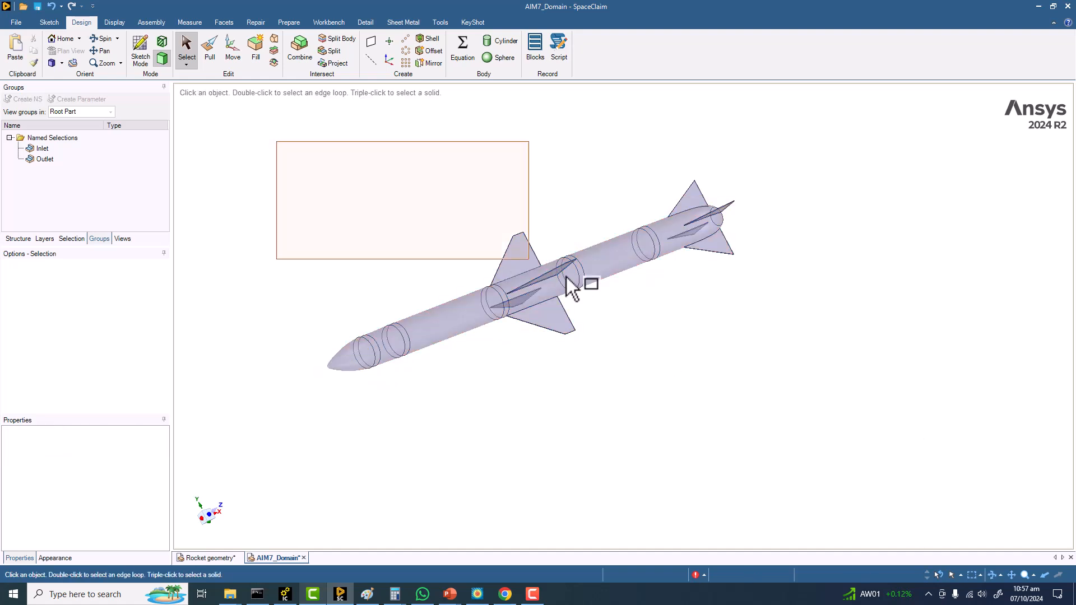
- Select the missile's nose cone face and save it as a named selection called Nosecone
right_click(569, 287)
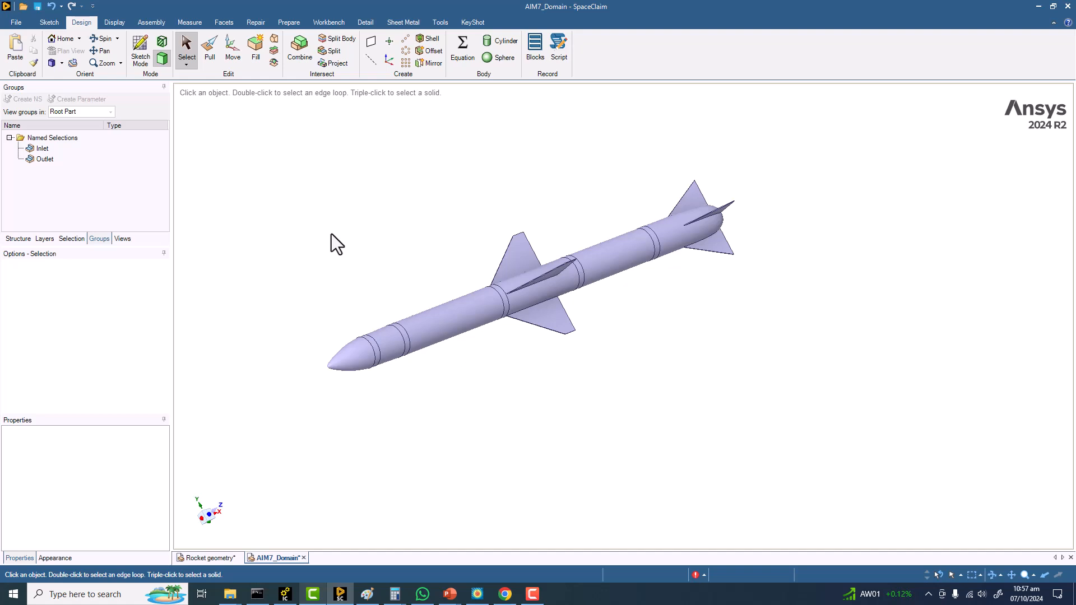
mouse_move(358, 333)
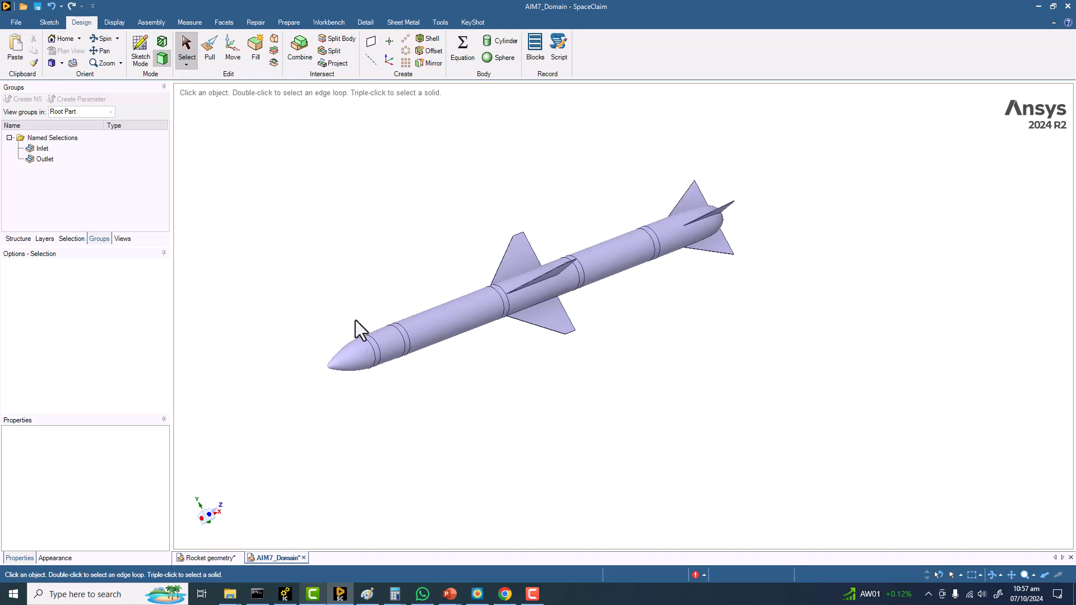
click(356, 344)
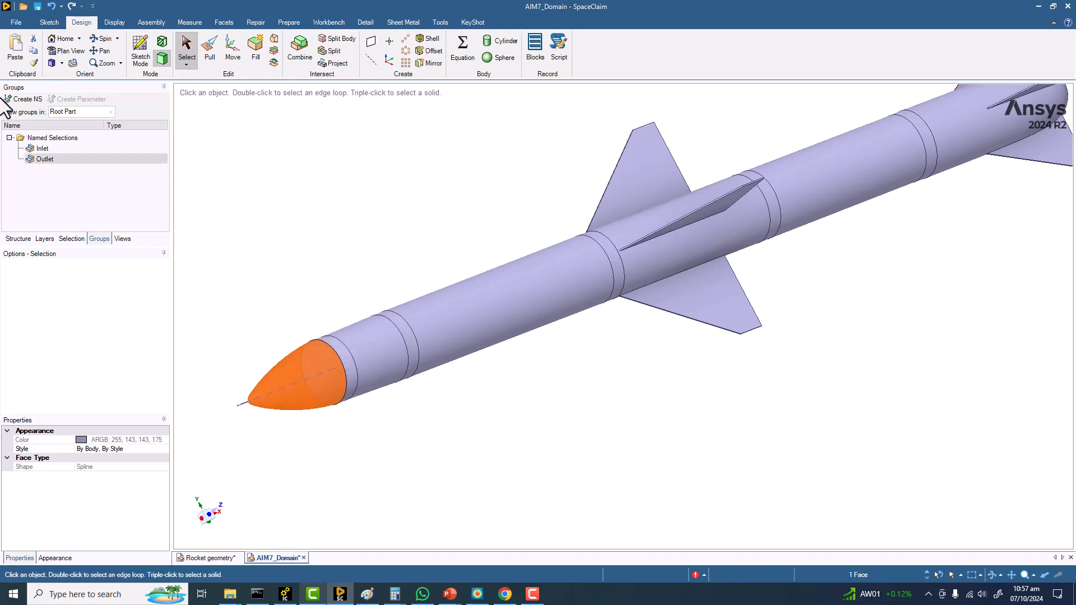
click(22, 98)
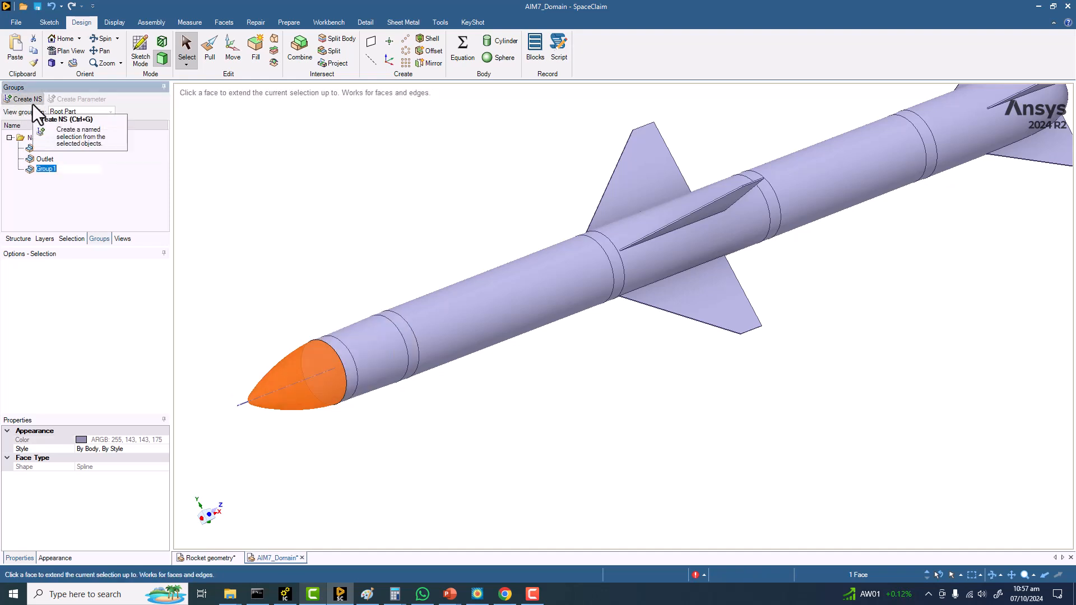
text(Nosecone)
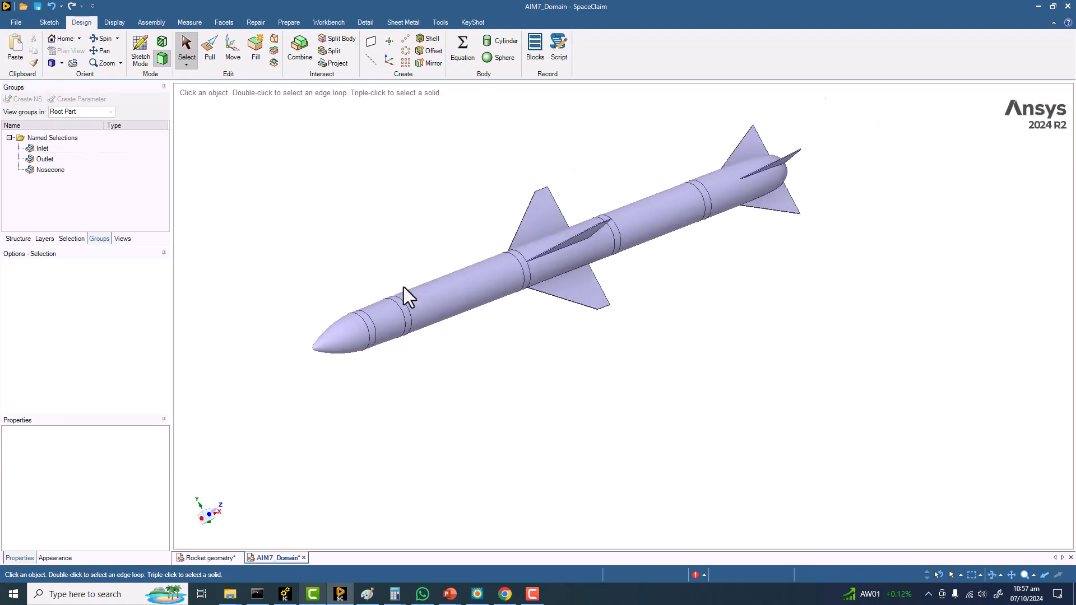
click(374, 328)
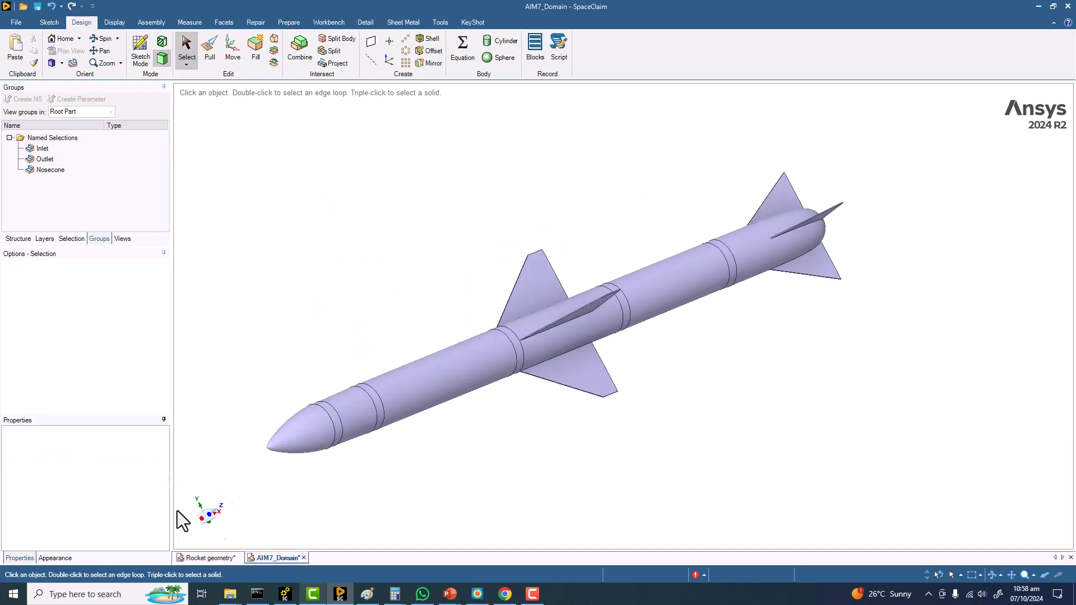
mouse_move(17, 258)
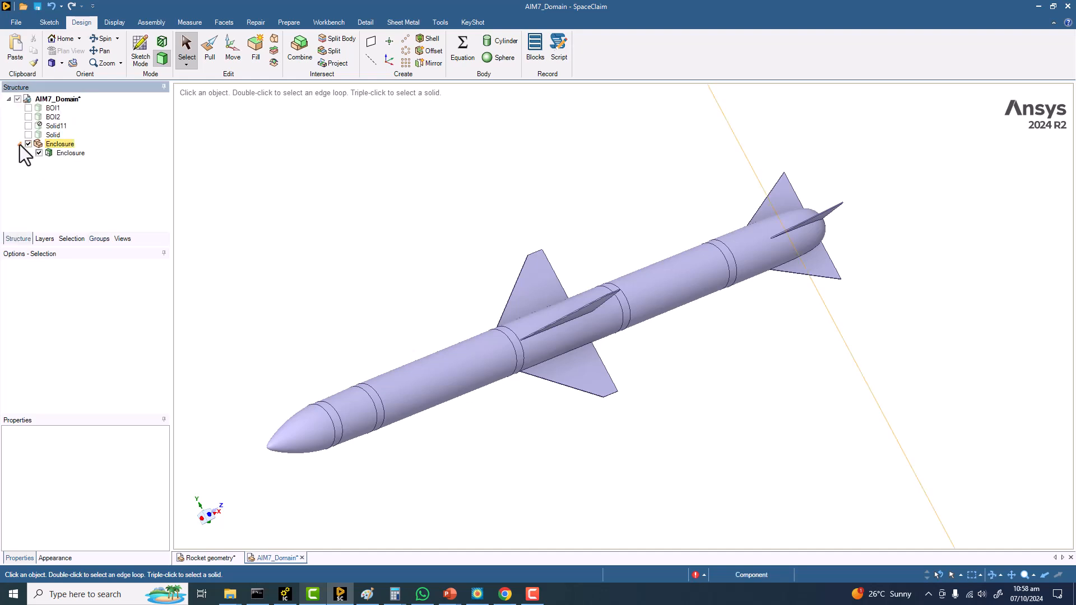
- Show all faces of the Enclosure body from the Structure tree and zoom to view the full domain
right_click(68, 153)
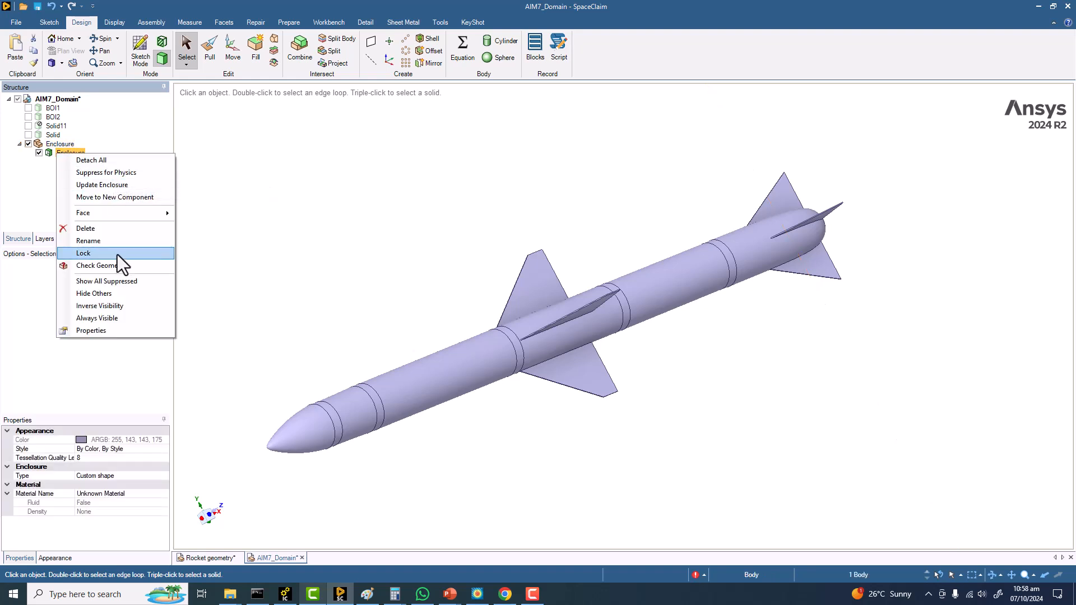
mouse_move(83, 213)
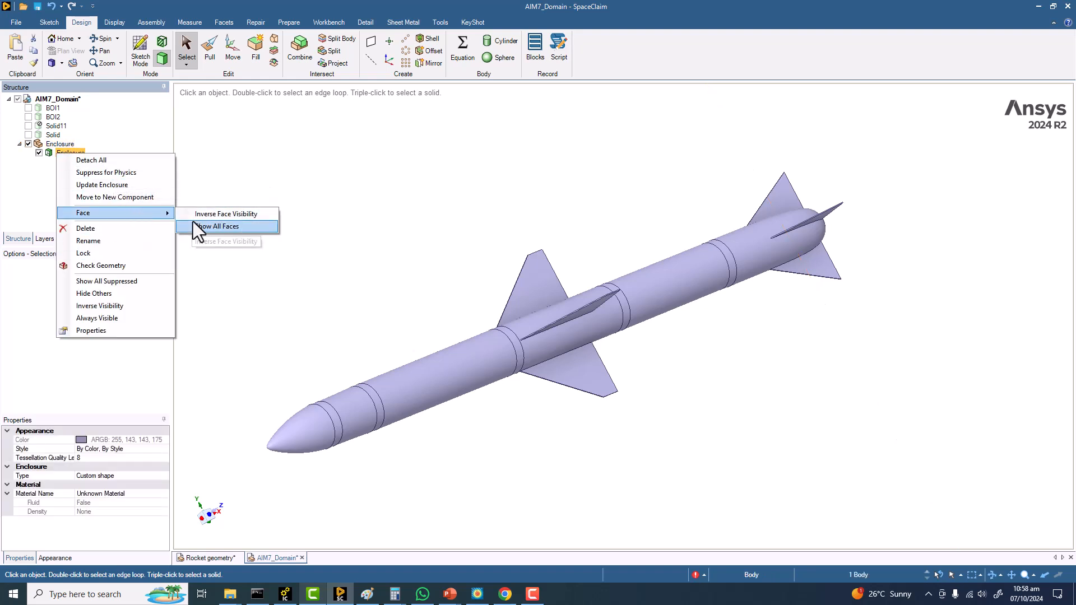
click(218, 226)
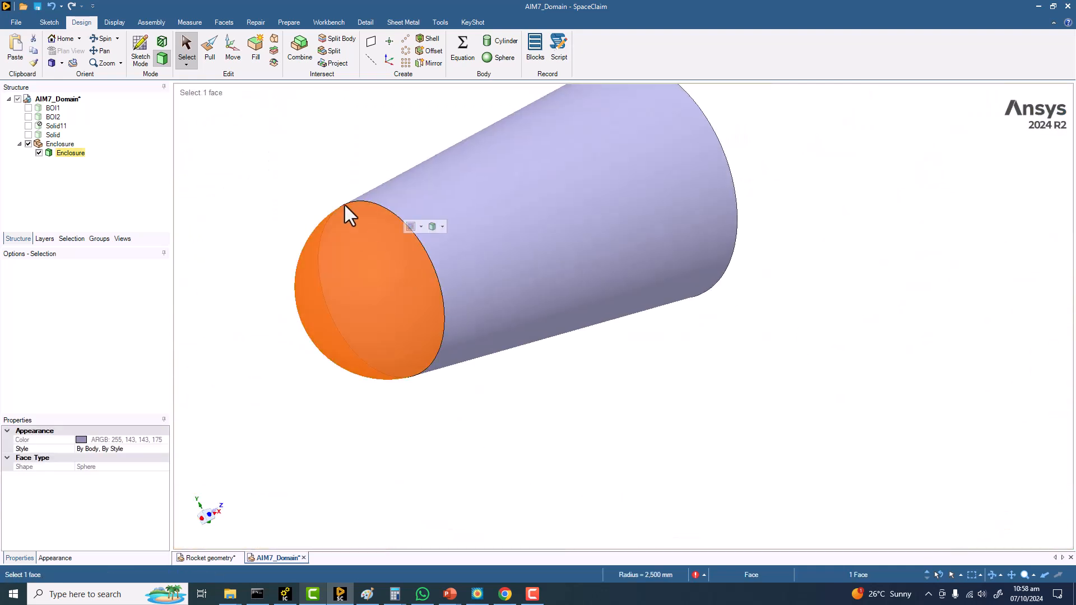
right_click(360, 209)
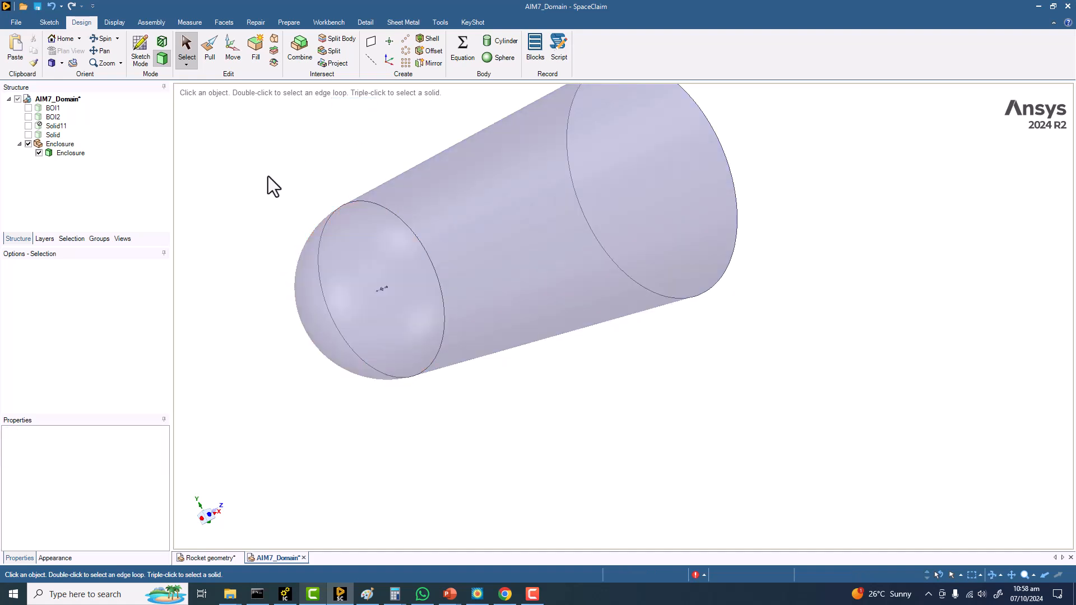
scroll(up, 3)
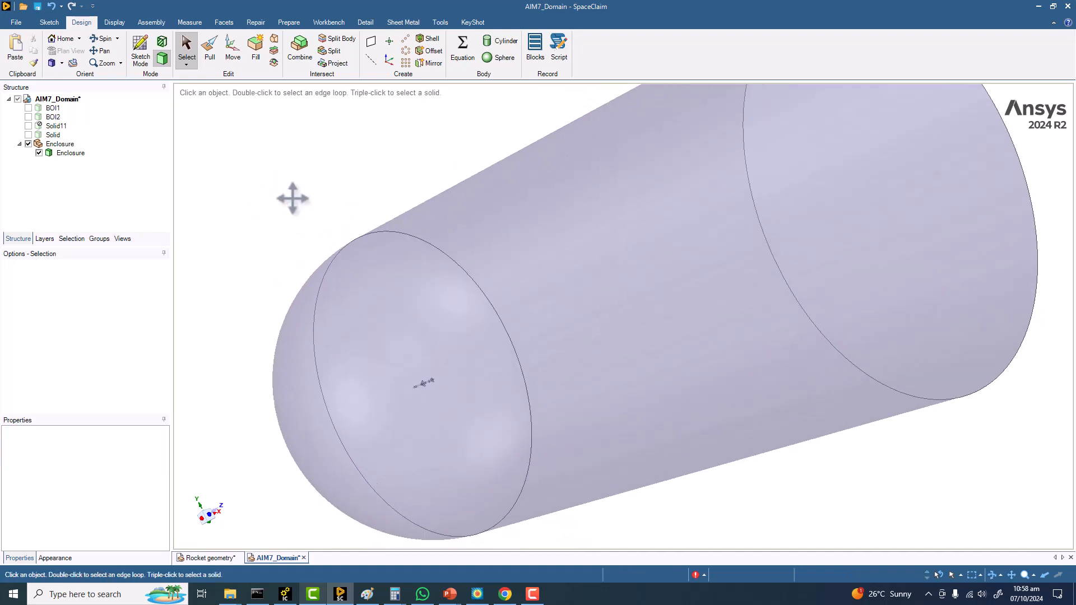